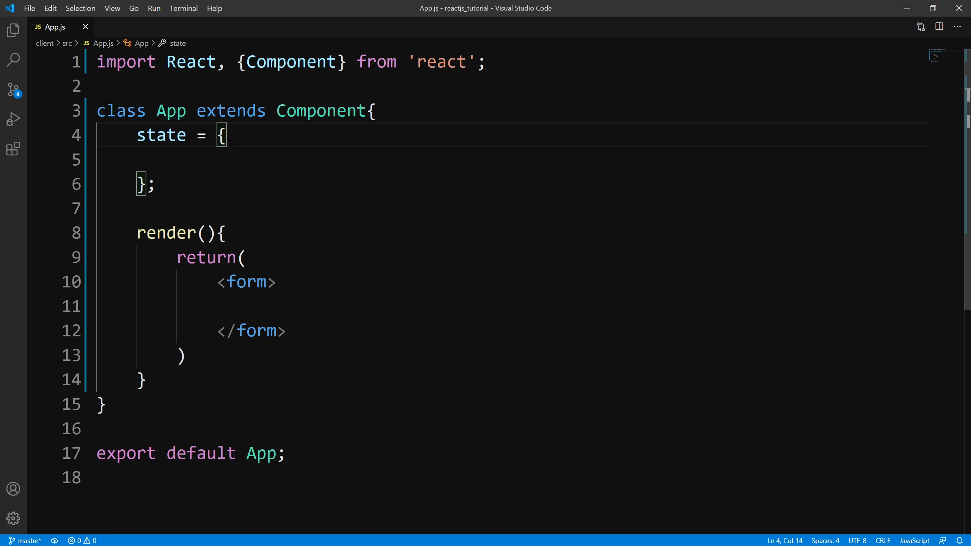
- Add isCitizen : false to the App component's state object
{"action": "left_click", "coordinate": [177, 161]}
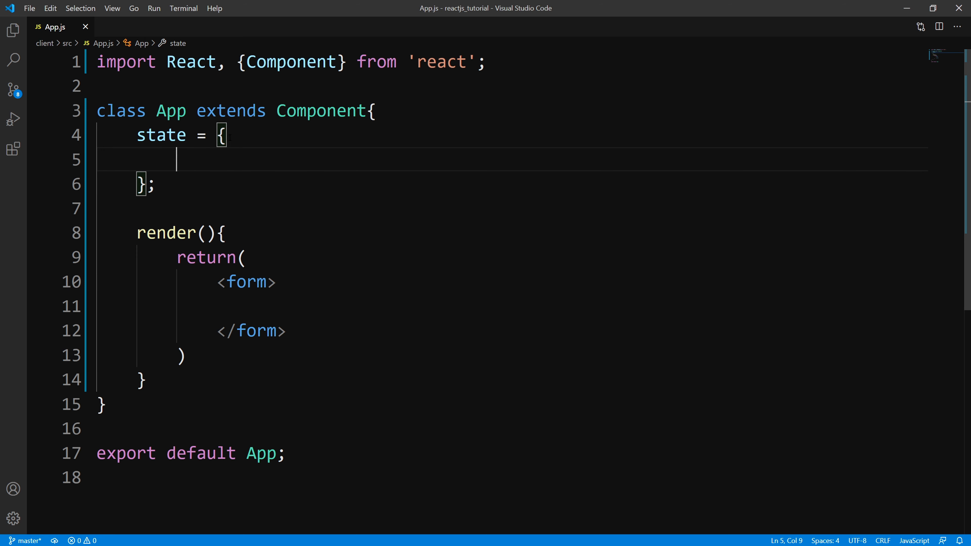
{"action": "type", "text": "isCi"}
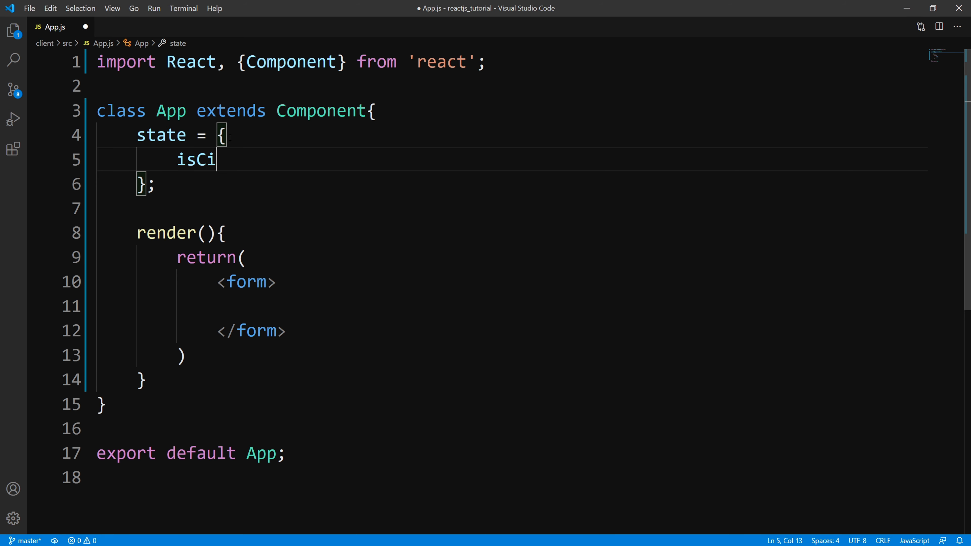
{"action": "type", "text": "tizen : false"}
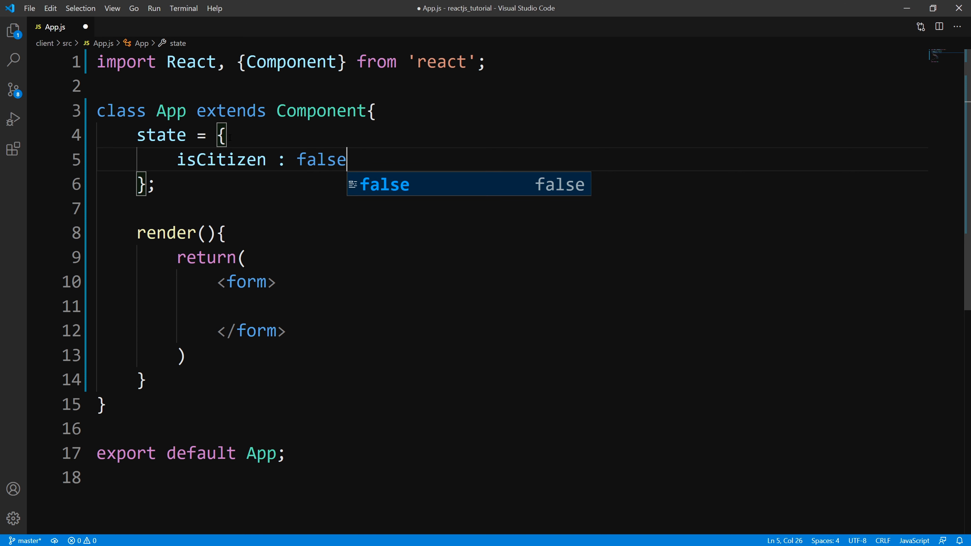
{"action": "scroll", "scroll_direction": "down", "scroll_amount": 3}
{"action": "type", "text": "<h1>Are you a Cit</h1>"}
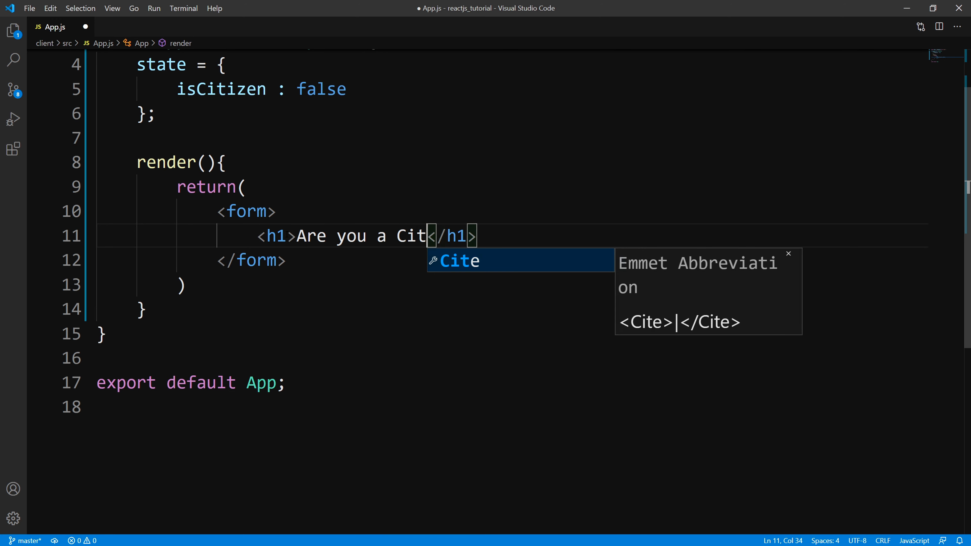
- Write an h1 reading Are you a Citizen : {isCitizen ? "Yes" : "No"} inside the form
{"action": "type", "text": "izen : {}"}
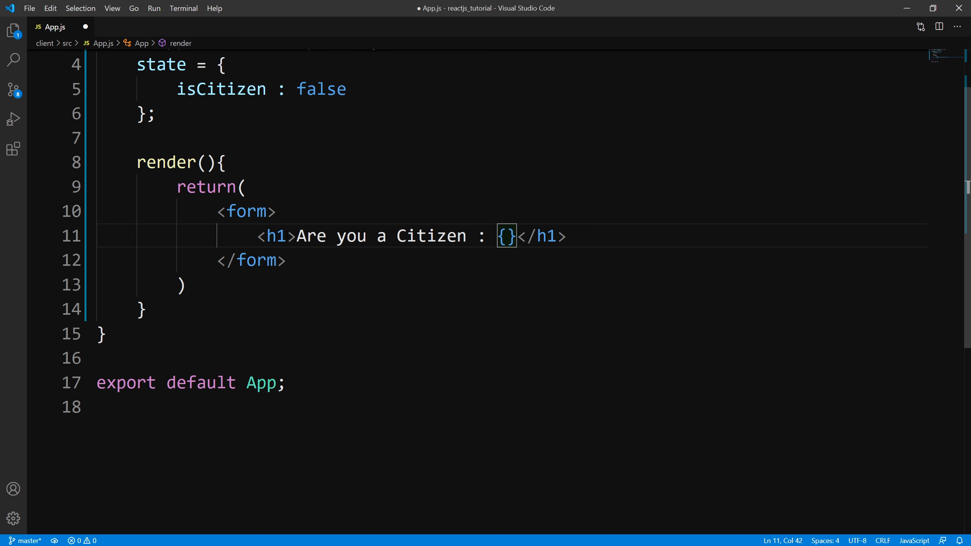
{"action": "type", "text": "isCitizen"}
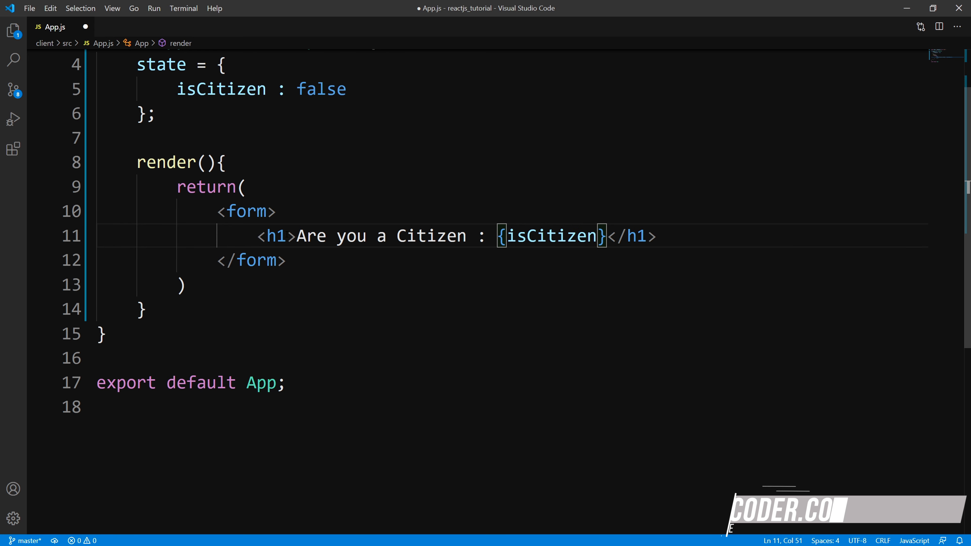
{"action": "type", "text": "? \"\""}
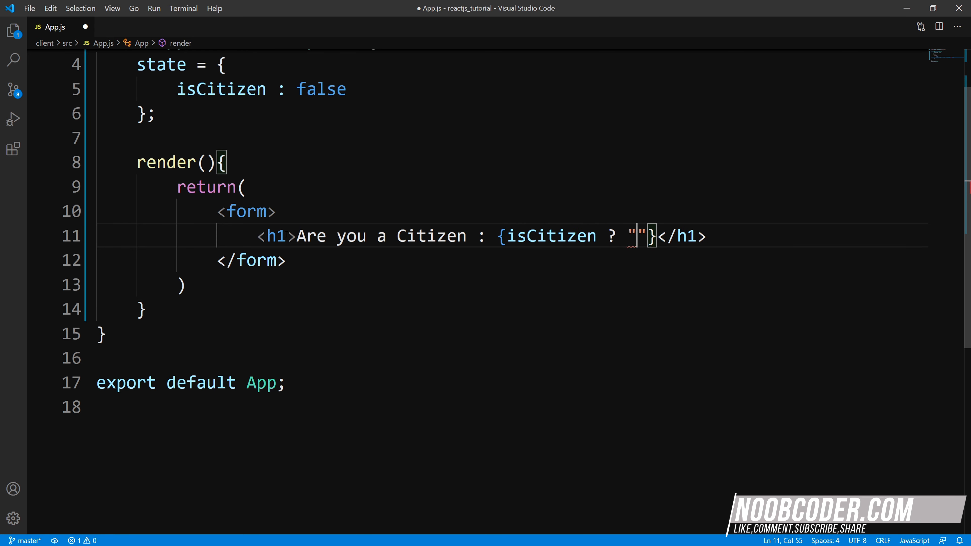
{"action": "type", "text": "Y"}
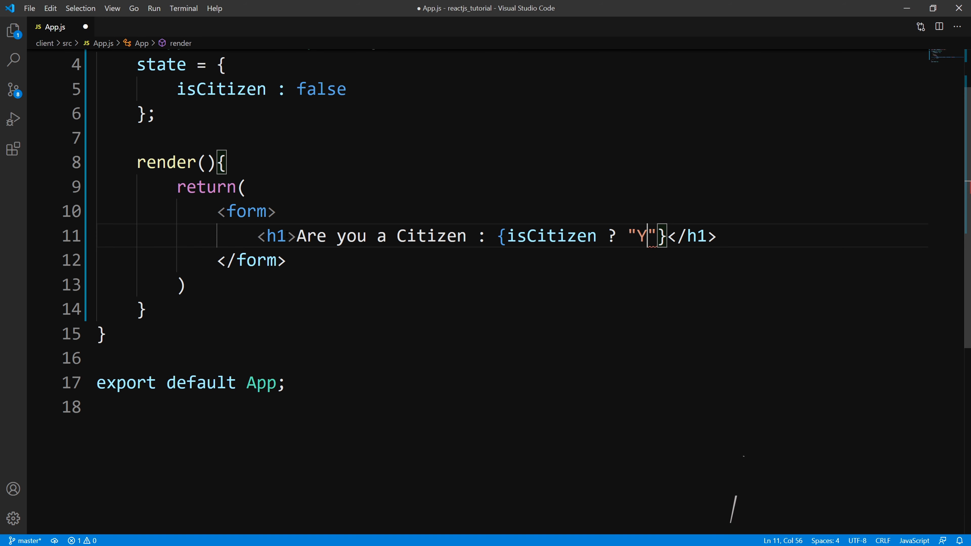
{"action": "type", "text": "es\" : \"N"}
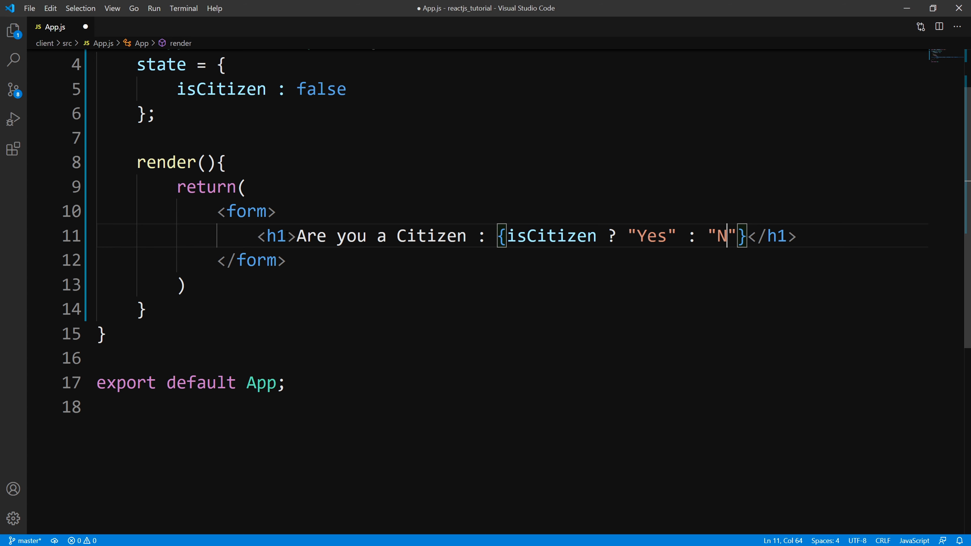
{"action": "type", "text": "o"}
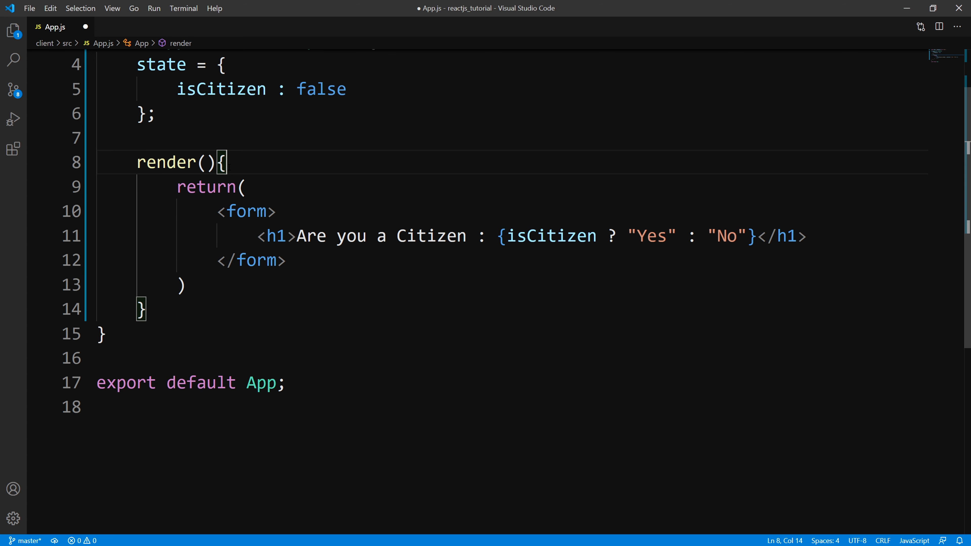
- Destructure isCitizen from this.state at the top of render
{"action": "type", "text": "const"}
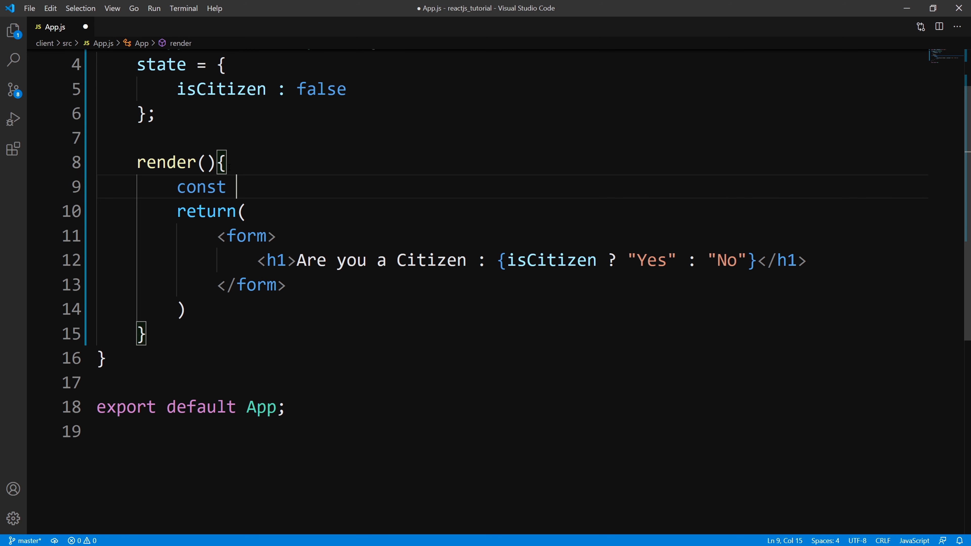
{"action": "type", "text": "{isc}"}
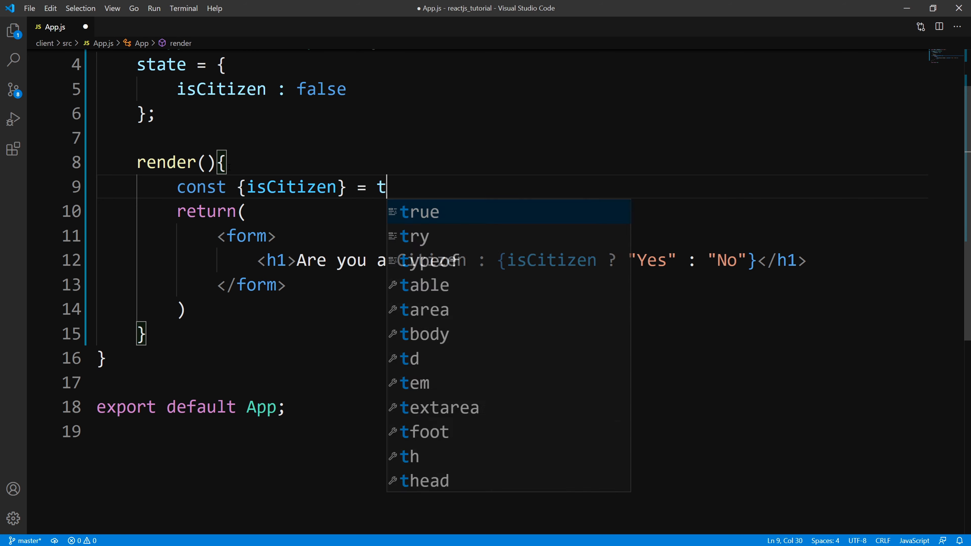
{"action": "type", "text": "his.state;"}
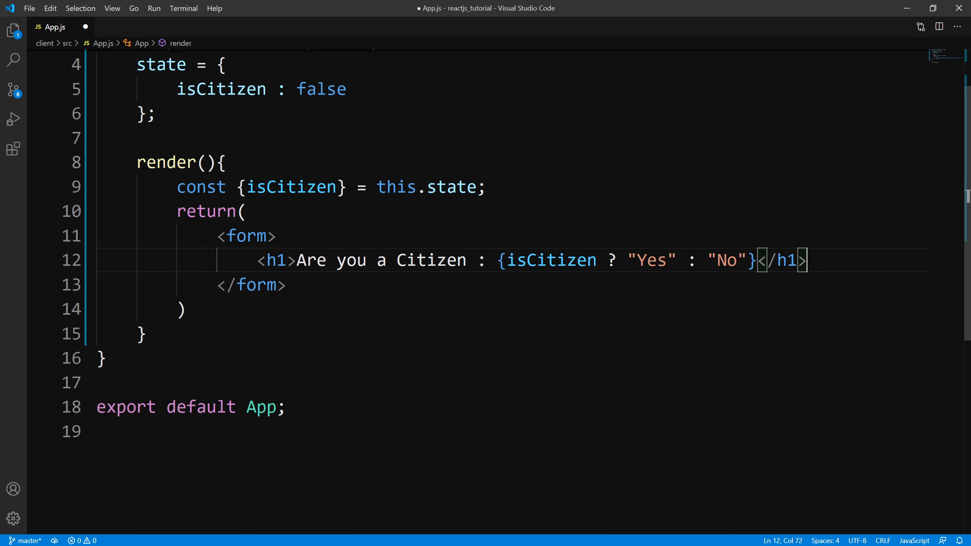
- Add a label element containing the question text 'Are you a Citizen?'
{"action": "type", "text": "l"}
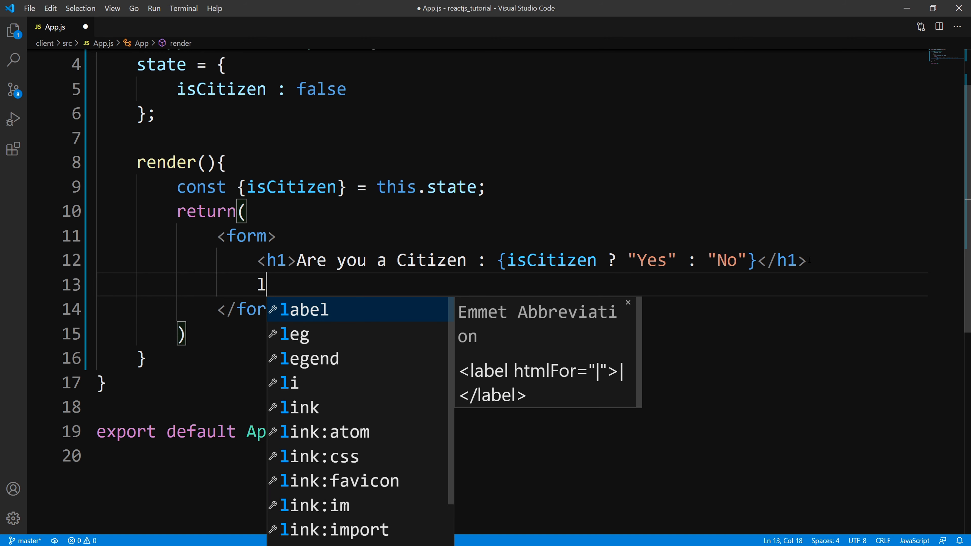
{"action": "key", "text": "Tab"}
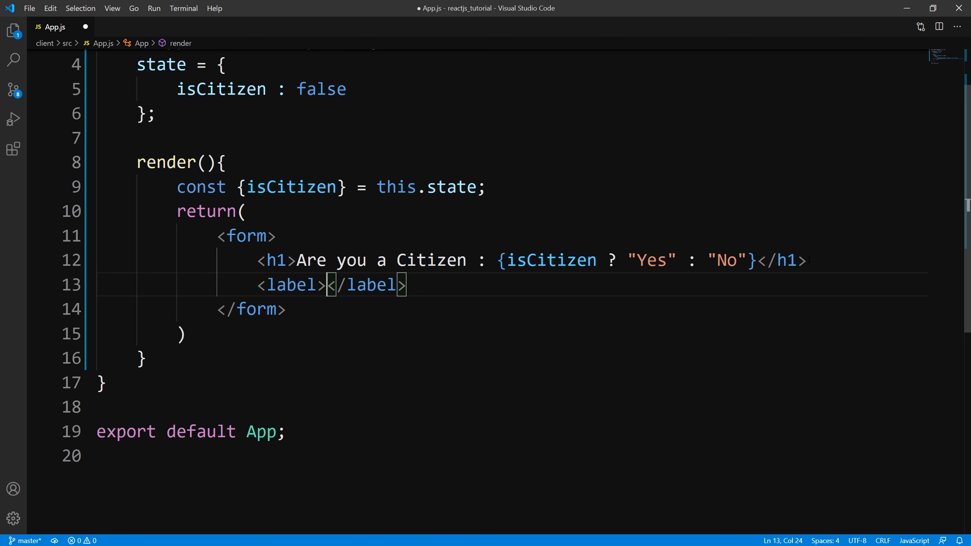
{"action": "key", "text": "Enter"}
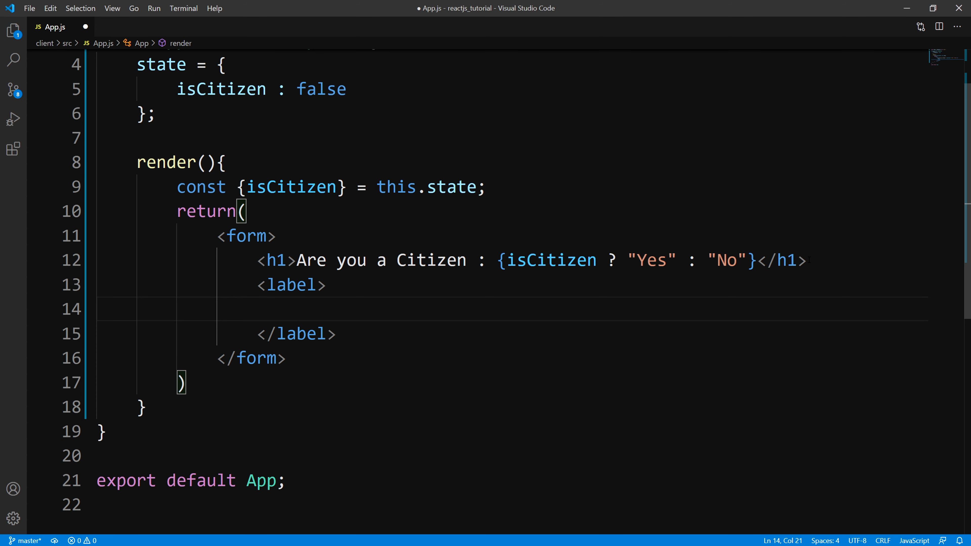
{"action": "type", "text": "Are you a"}
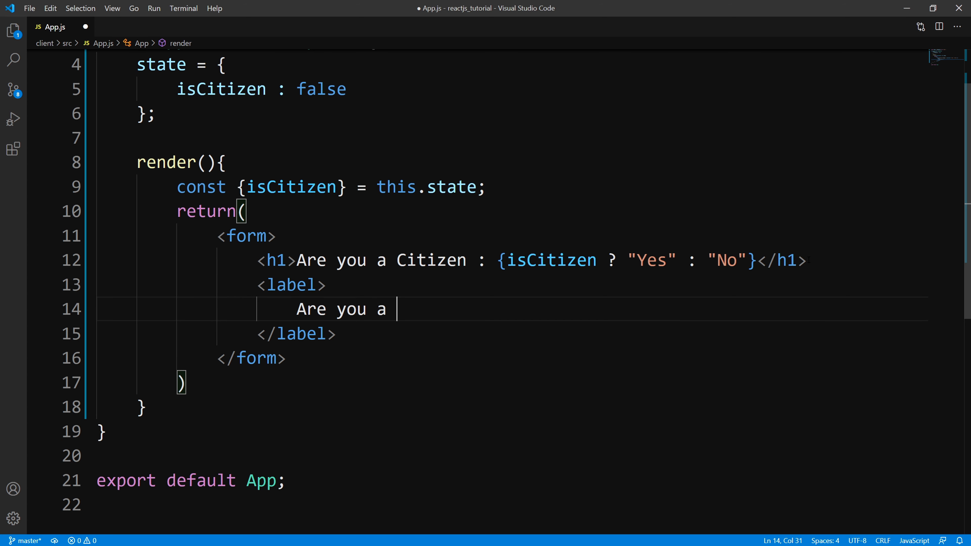
{"action": "type", "text": "Citizen?"}
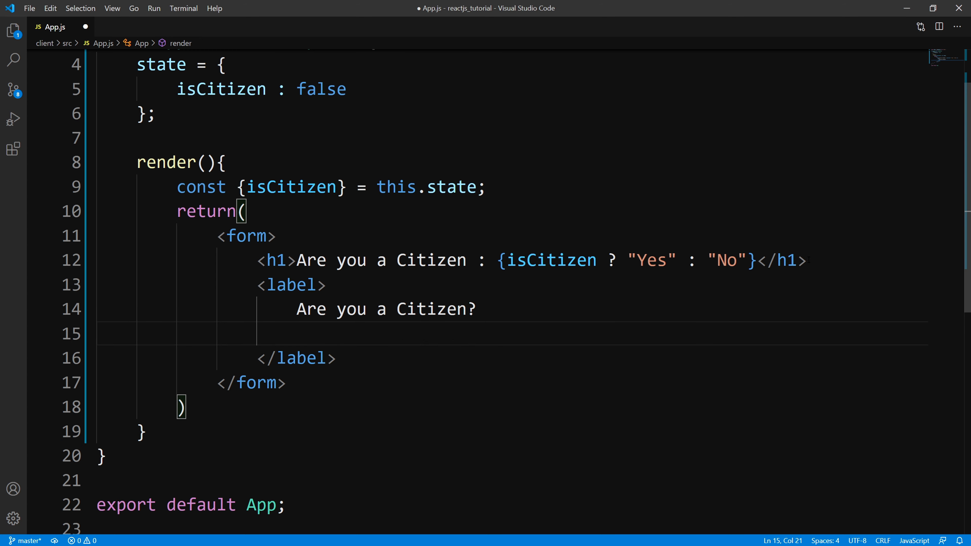
- Add a checkbox input with checked={isCitizen} and onChange={onChange} inside the label
{"action": "type", "text": "<input type=\"text\"/>"}
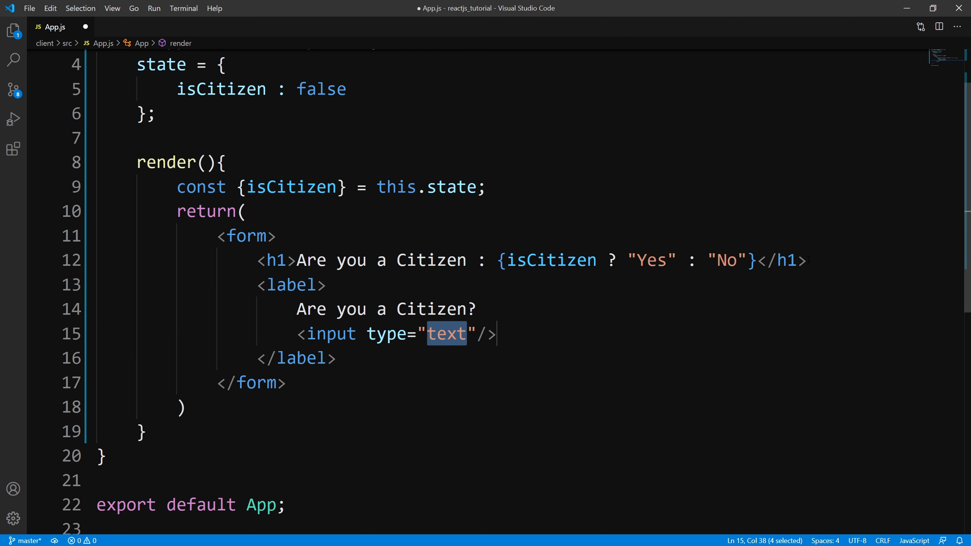
{"action": "key", "text": "Delete"}
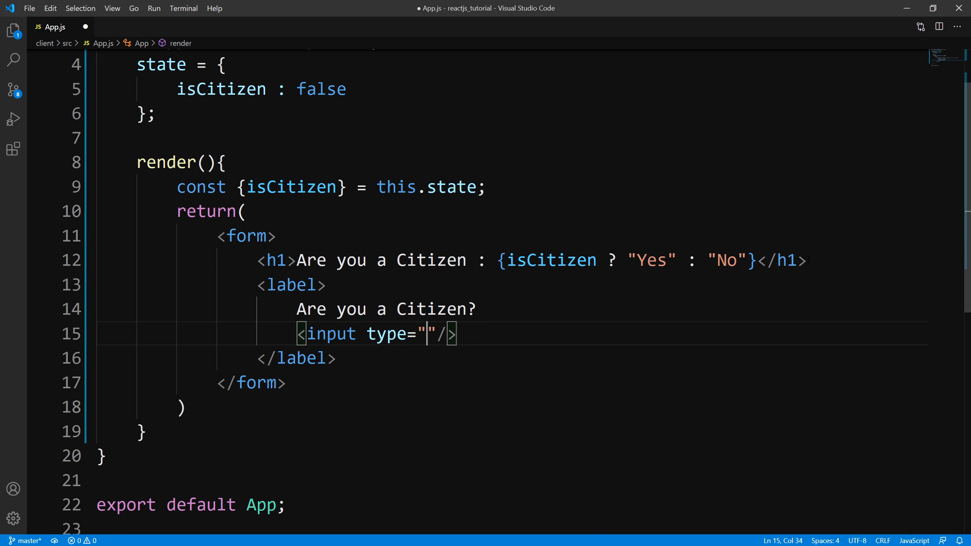
{"action": "type", "text": "checkbox"}
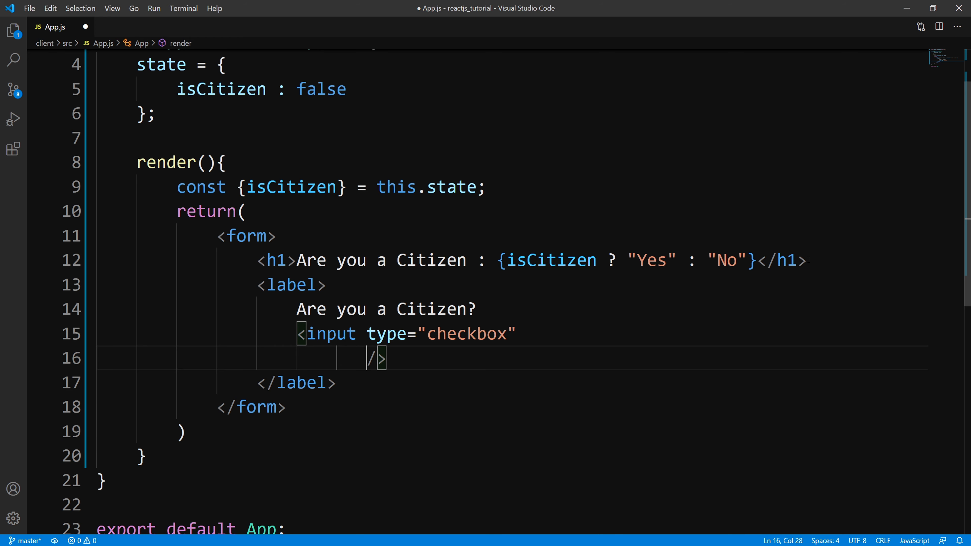
{"action": "type", "text": "checked={"}
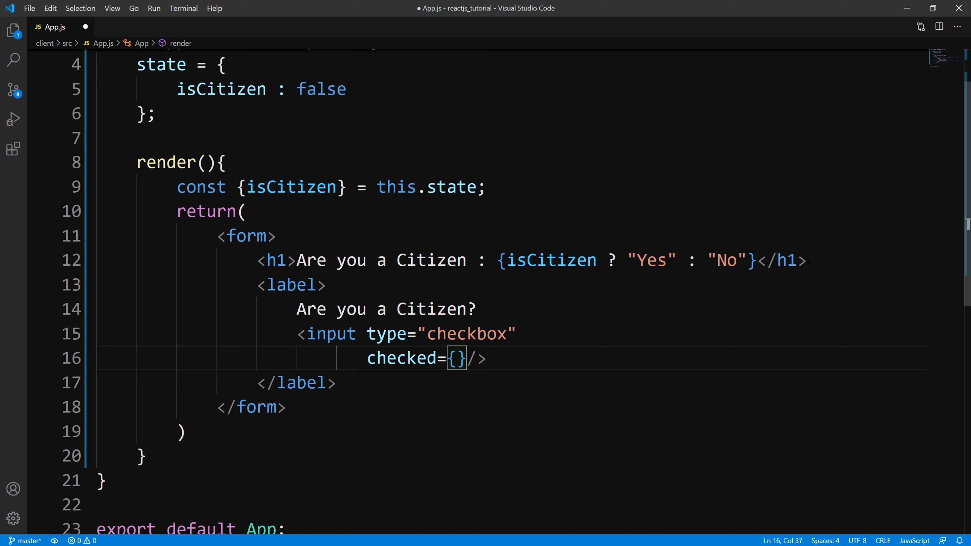
{"action": "type", "text": "isCitizen"}
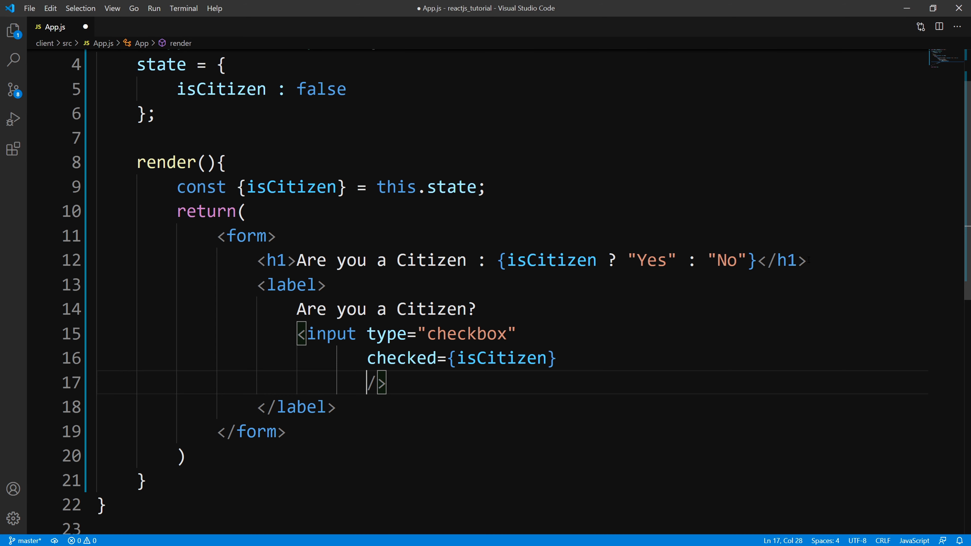
{"action": "type", "text": "on"}
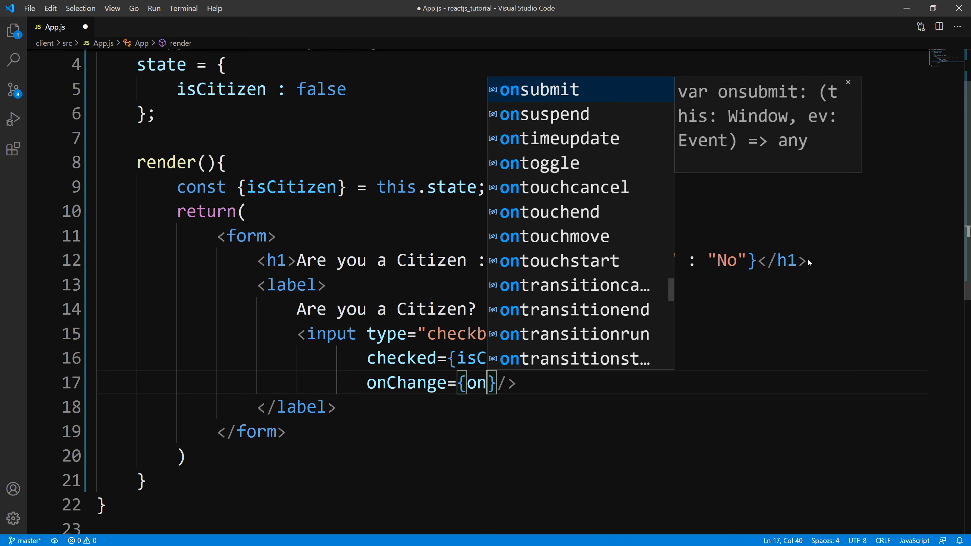
{"action": "type", "text": "Change"}
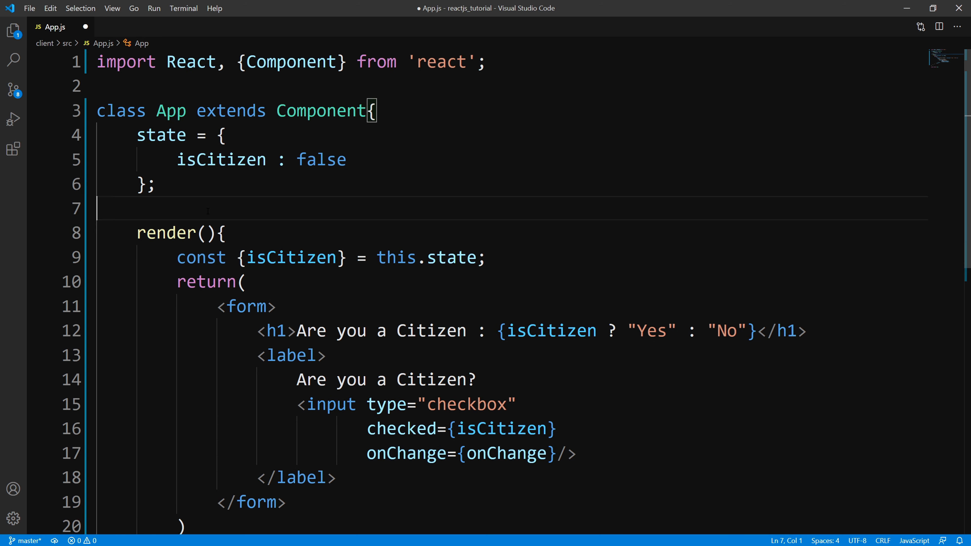
- Write an onChange arrow function calling this.setState({isCitizen: e.target.checked});
{"action": "key", "text": "Enter"}
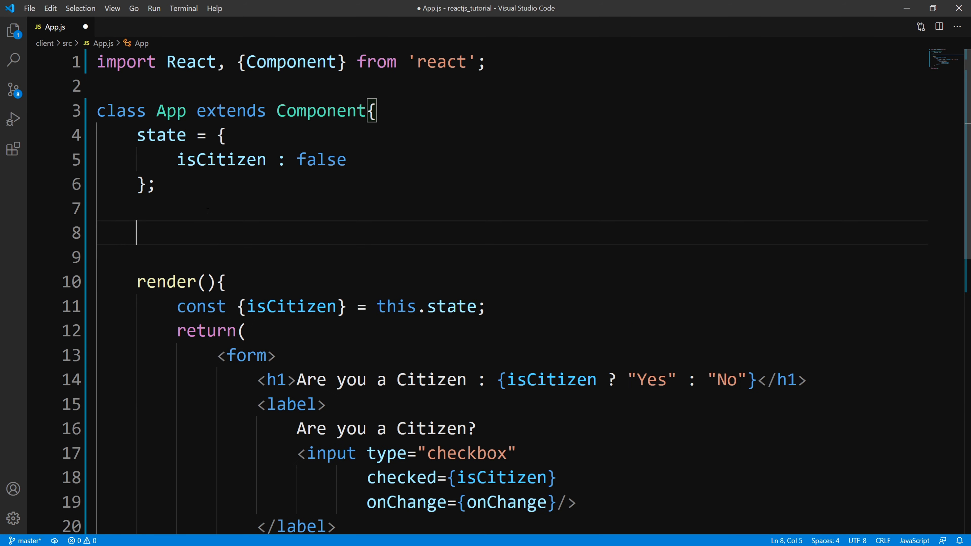
{"action": "type", "text": "onChange ="}
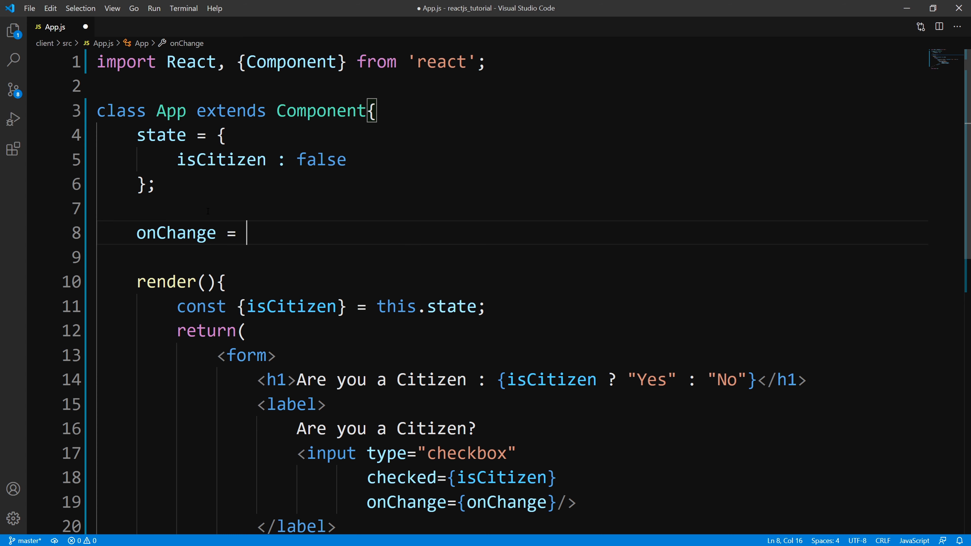
{"action": "type", "text": "e"}
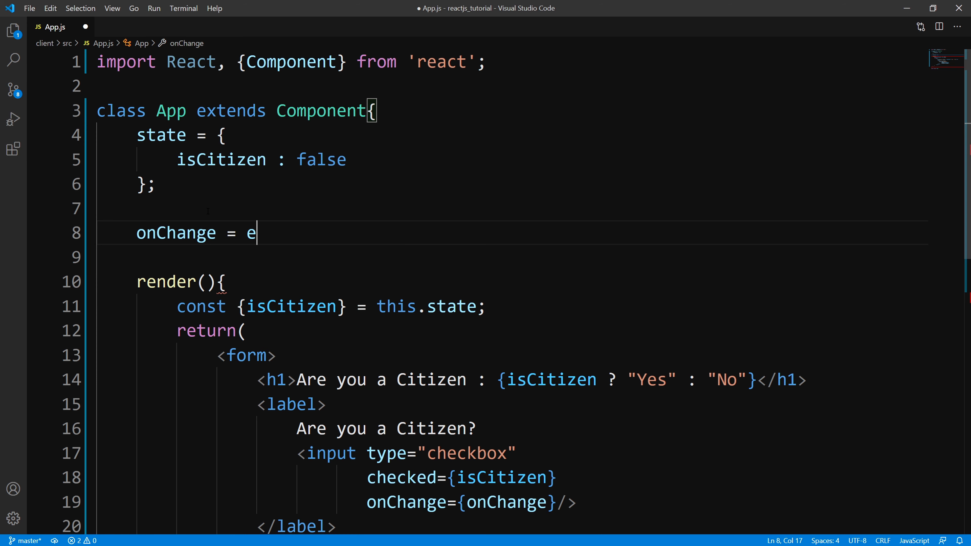
{"action": "type", "text": "=>{"}
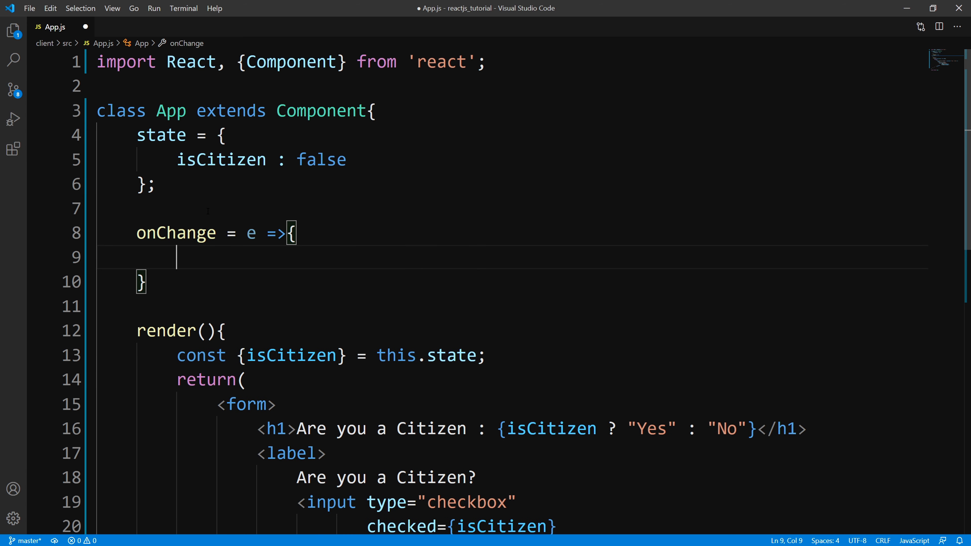
{"action": "type", "text": "this.setState({"}
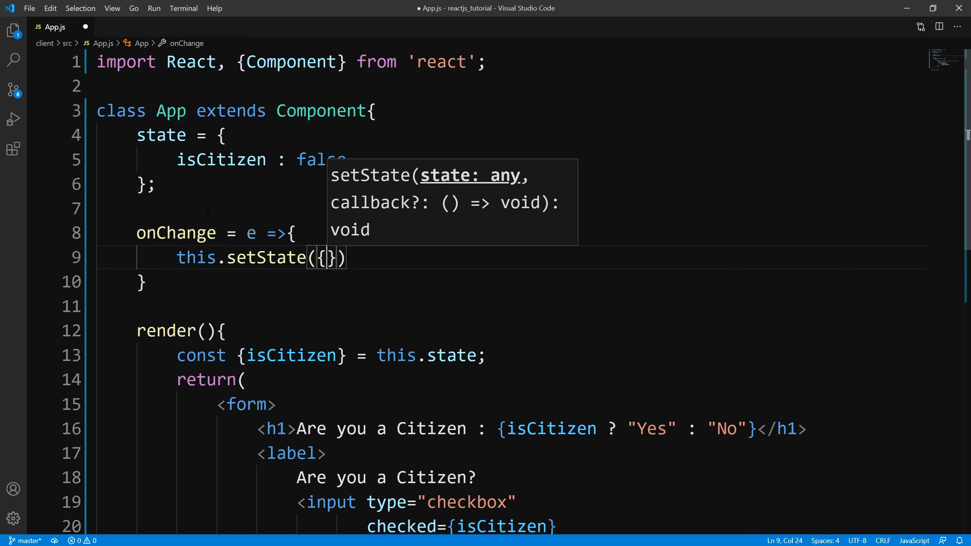
{"action": "type", "text": "isCitizen :"}
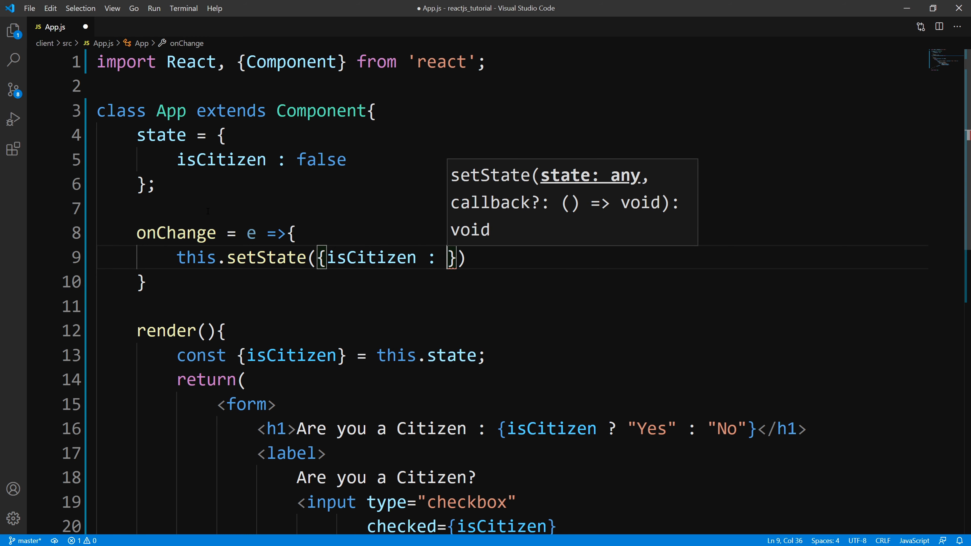
{"action": "type", "text": "e.tar"}
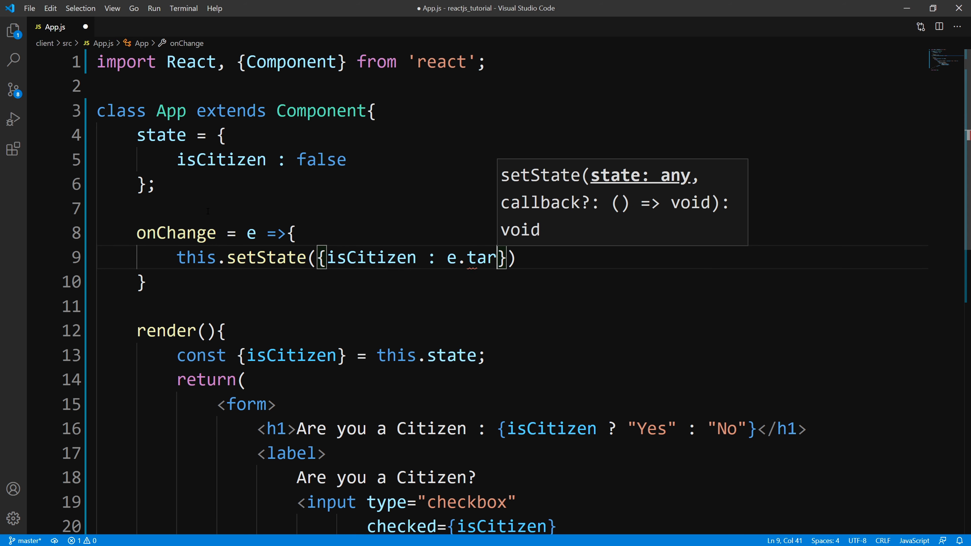
{"action": "type", "text": "get.value"}
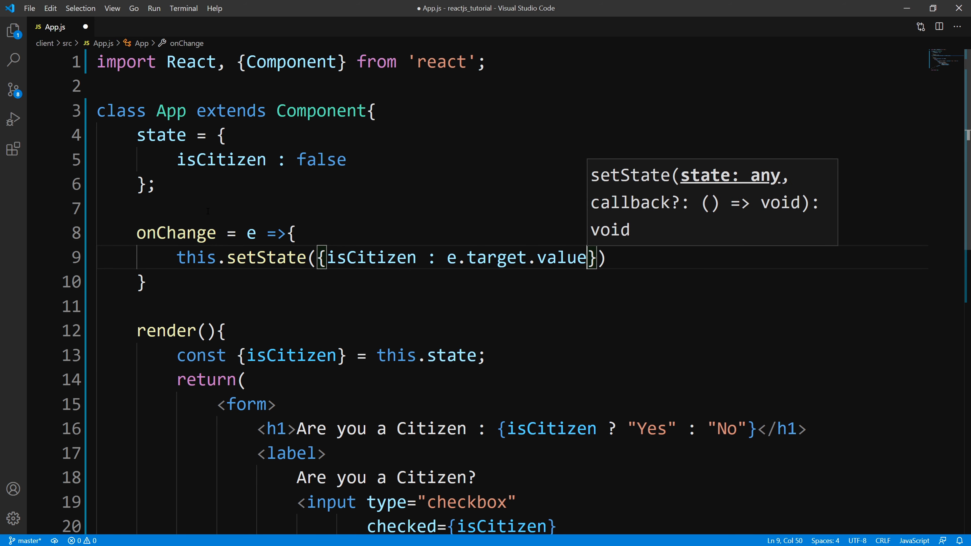
{"action": "key", "text": "Backspace"}
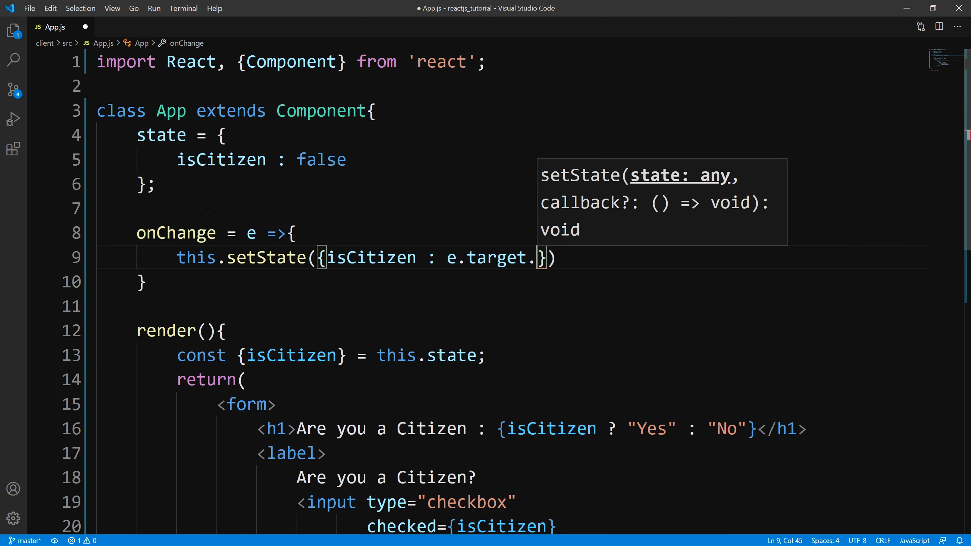
{"action": "type", "text": "che"}
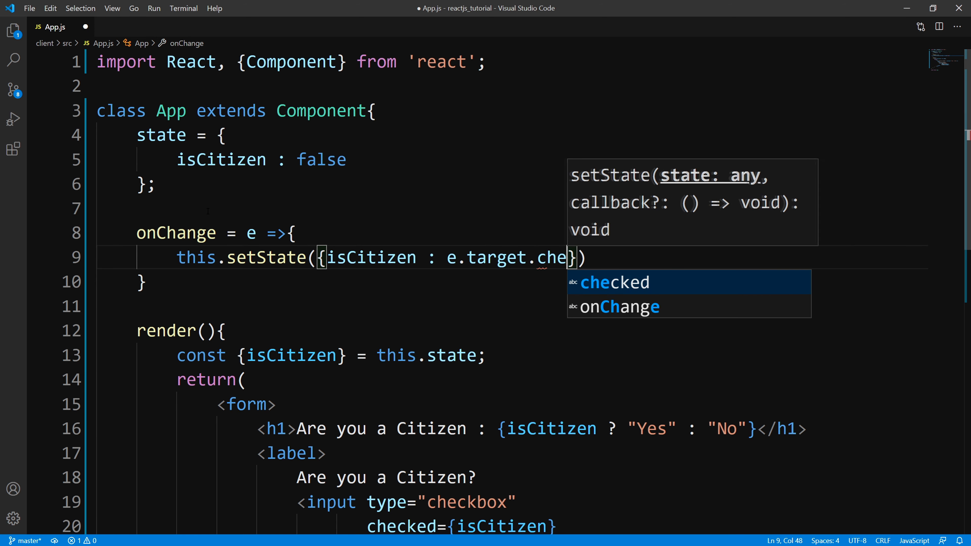
{"action": "key", "text": "Tab"}
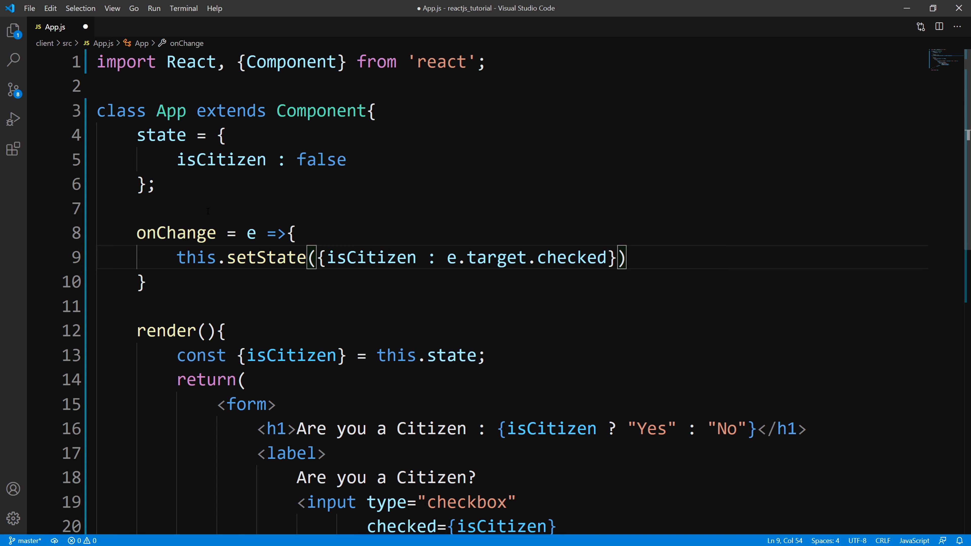
{"action": "type", "text": ";"}
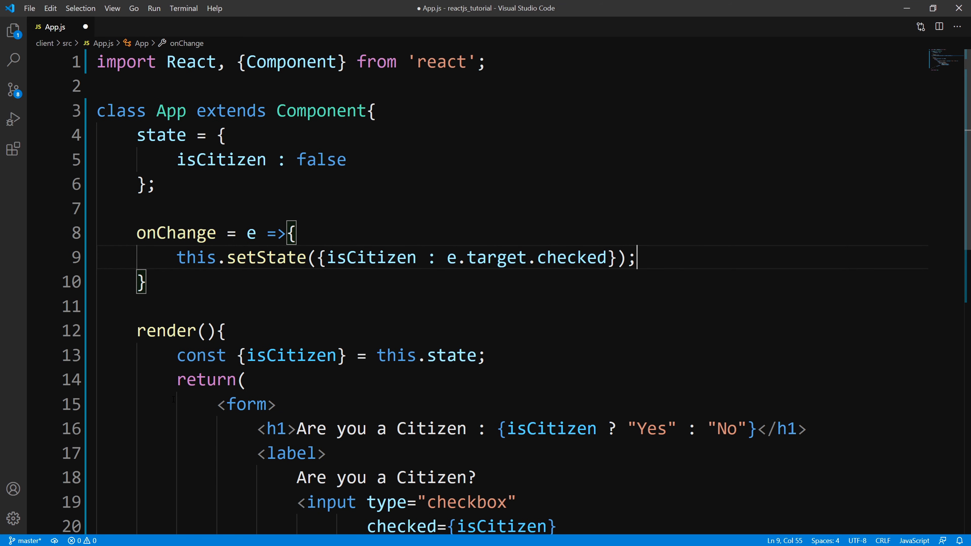
- Point the checkbox's handler to this.onChange and save App.js
{"action": "key", "text": "Ctrl+s"}
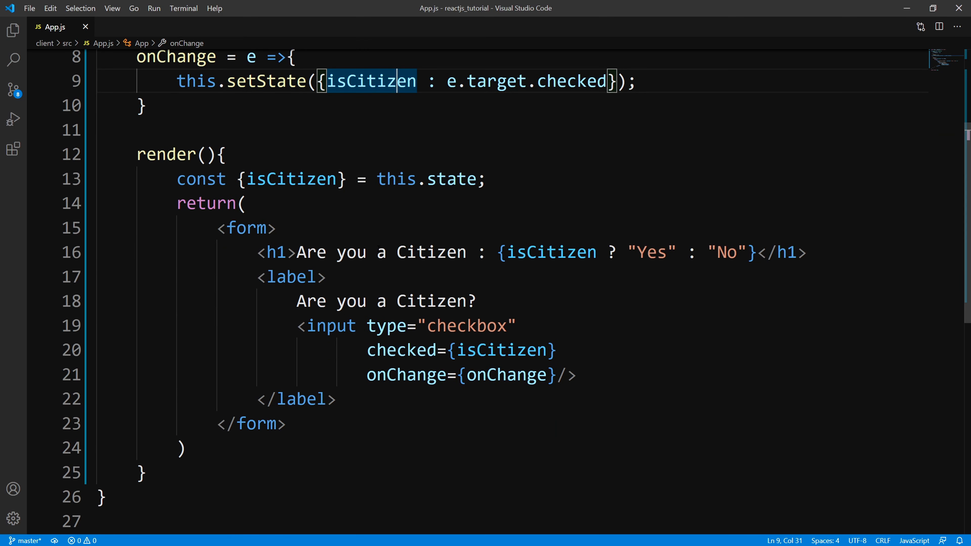
{"action": "type", "text": "this."}
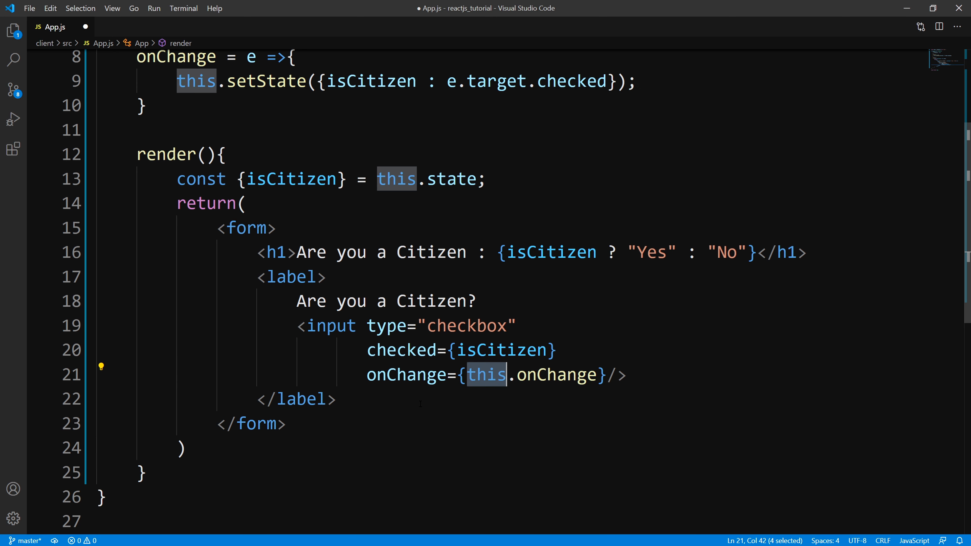
{"action": "key", "text": "Ctrl+s"}
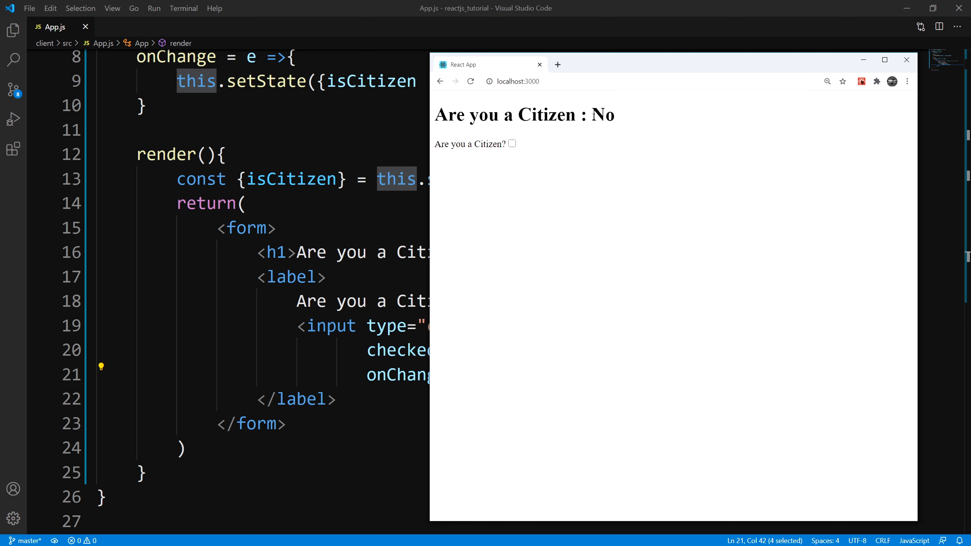
- Highlight the heading's No answer in Chrome and tick the citizen checkbox to test it
{"action": "double_click", "coordinate": [603, 116]}
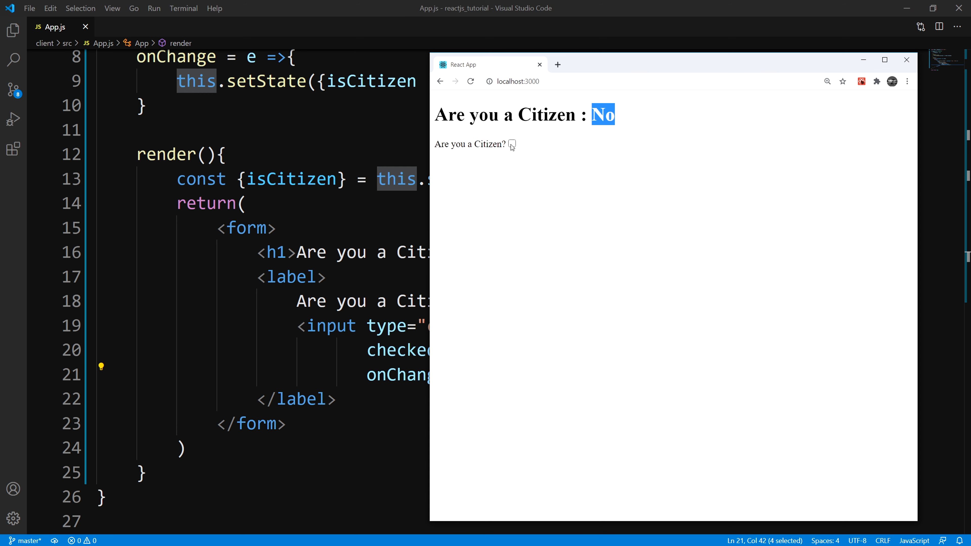
{"action": "left_click", "coordinate": [512, 144]}
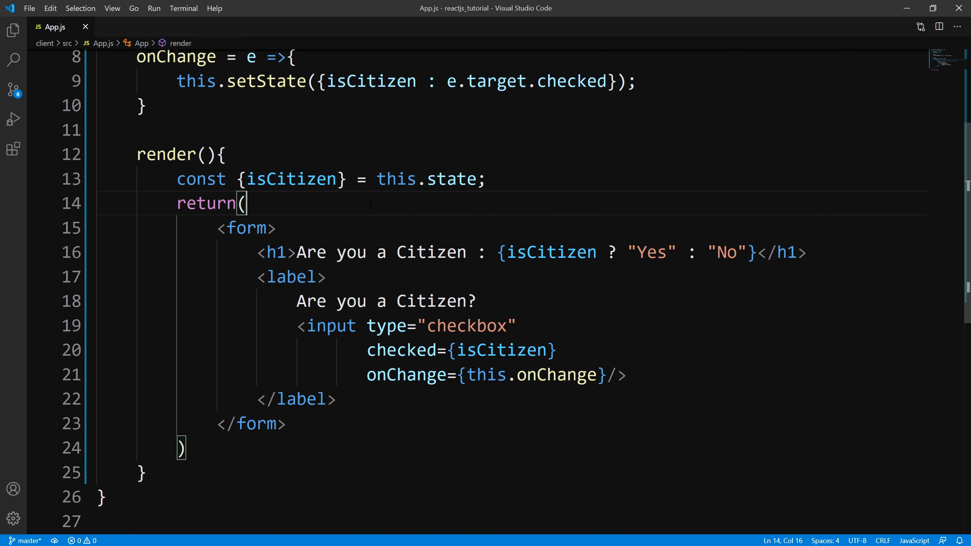
- Insert a <br/> after the label and add isOver21 : false to the state
{"action": "scroll", "scroll_direction": "down", "scroll_amount": 3}
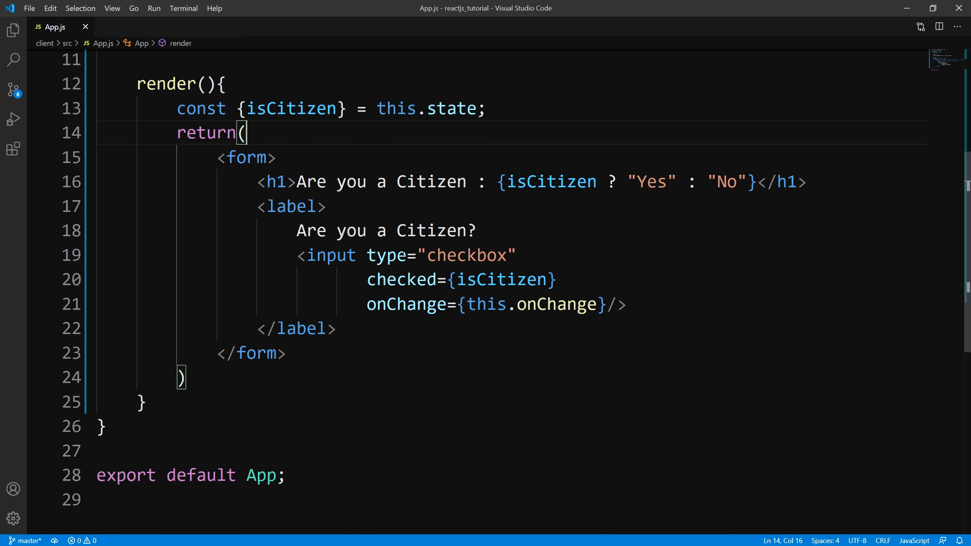
{"action": "mouse_move", "coordinate": [300, 331]}
{"action": "type", "text": "br"}
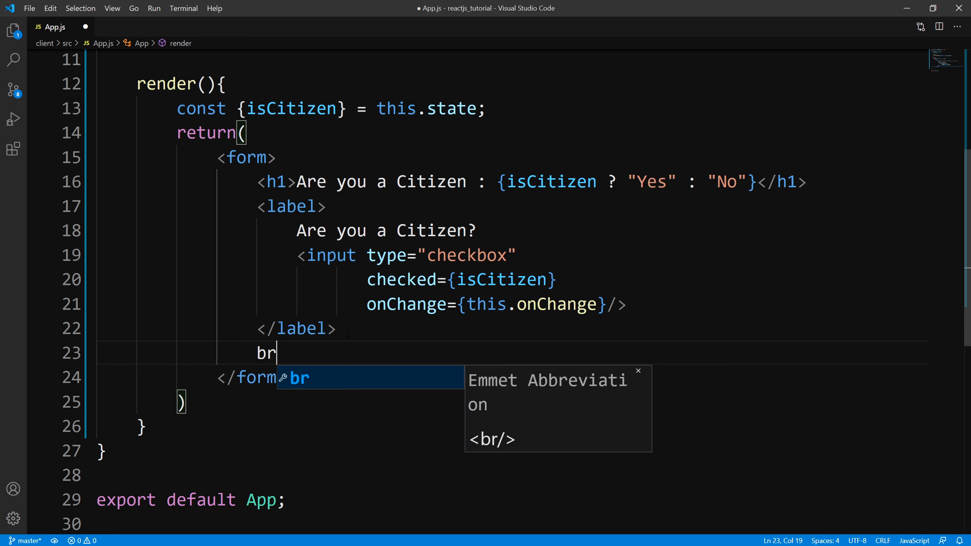
{"action": "key", "text": "Tab"}
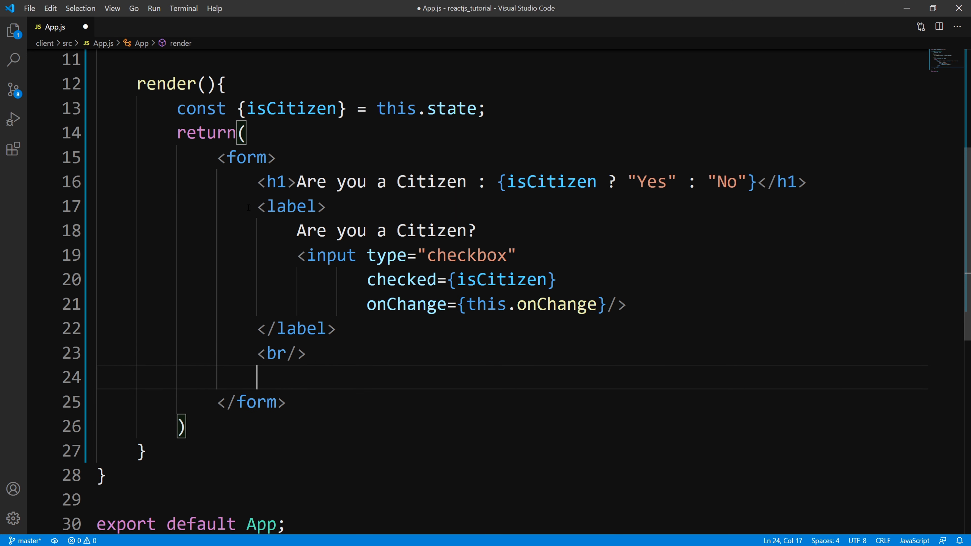
{"action": "left_click_drag", "start_coordinate": [253, 206], "coordinate": [337, 328]}
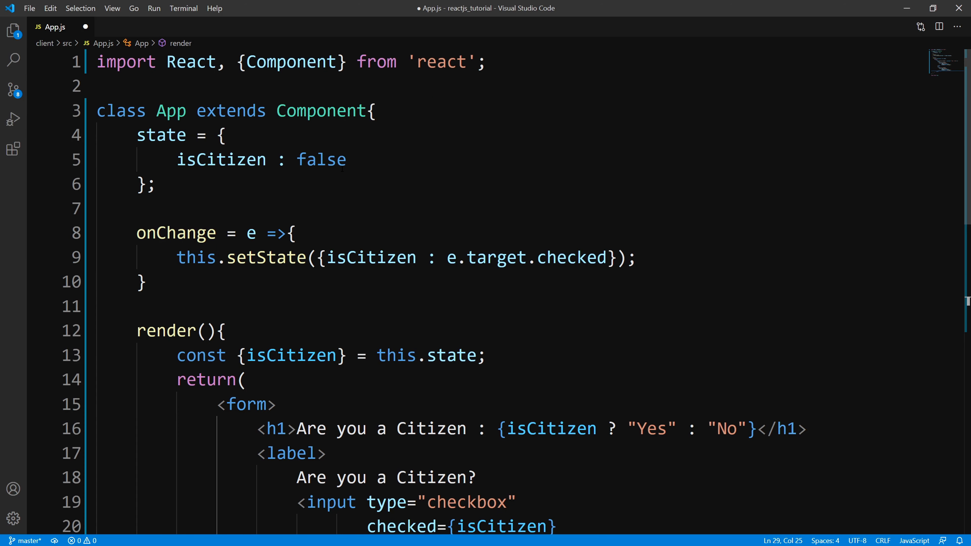
{"action": "double_click", "coordinate": [321, 160]}
{"action": "type", "text": ","}
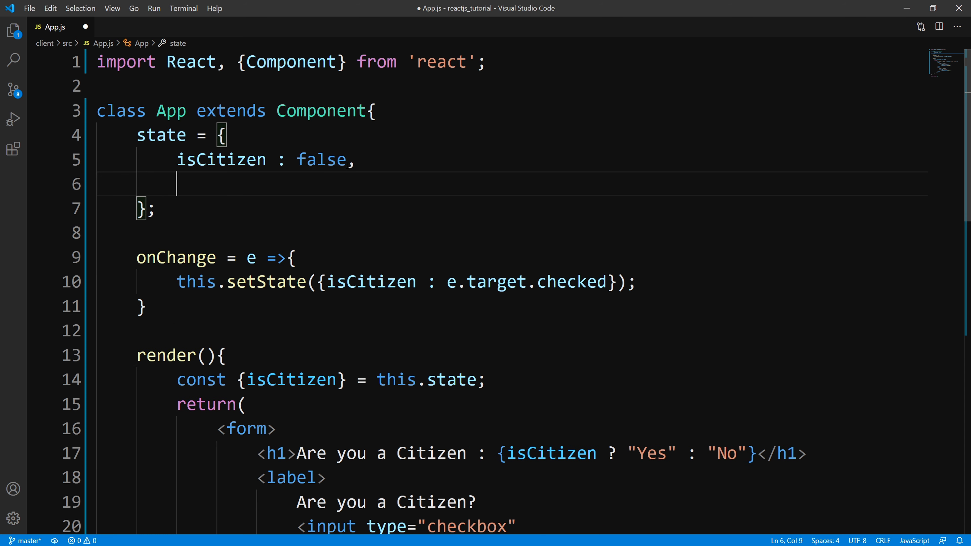
{"action": "type", "text": "isOver"}
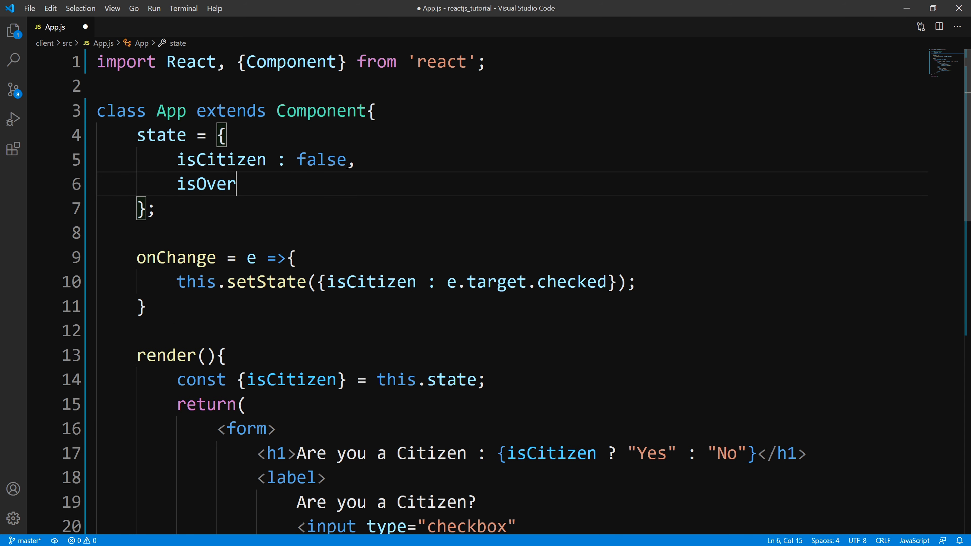
{"action": "type", "text": "21 :"}
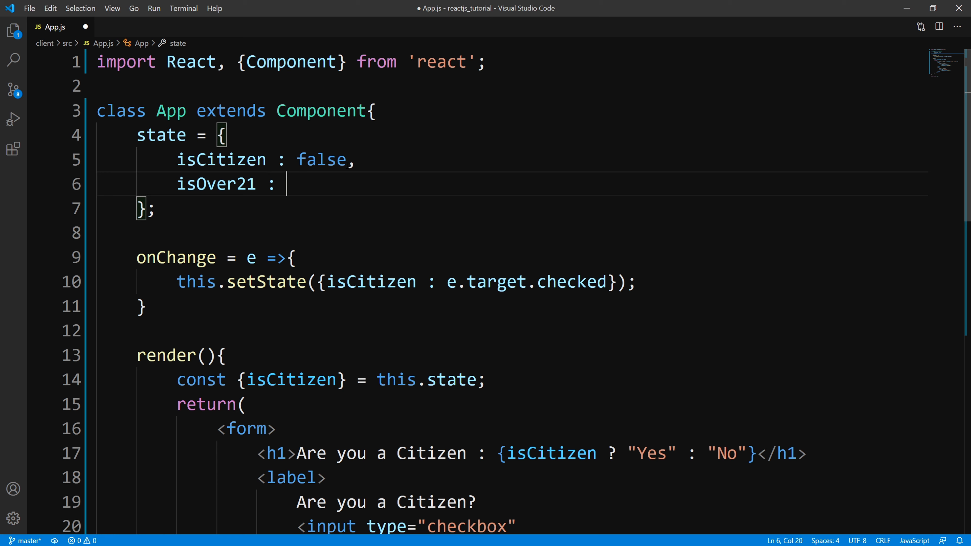
{"action": "type", "text": "false"}
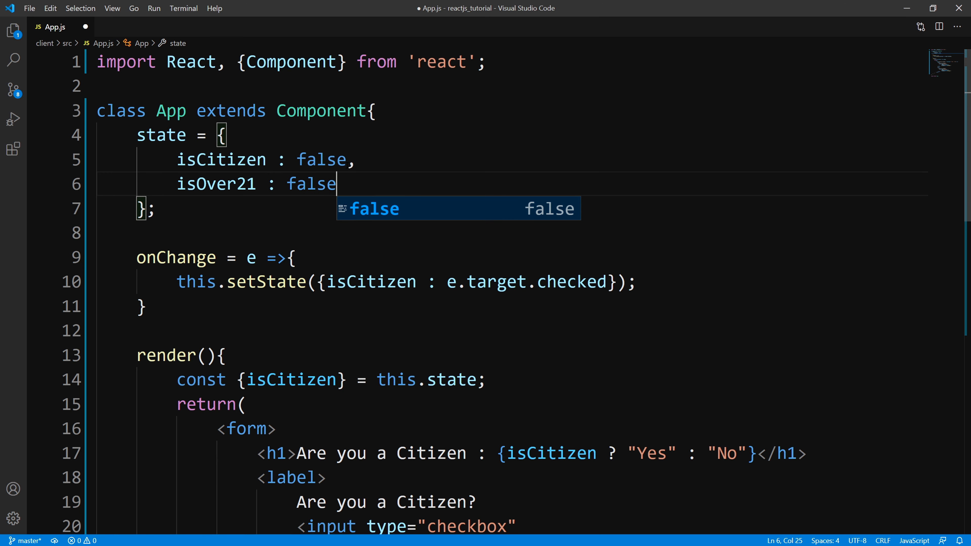
- Change the copied label's text to 'Are you over 21?' and add isOver21 to the destructuring
{"action": "scroll", "scroll_direction": "down", "scroll_amount": 3}
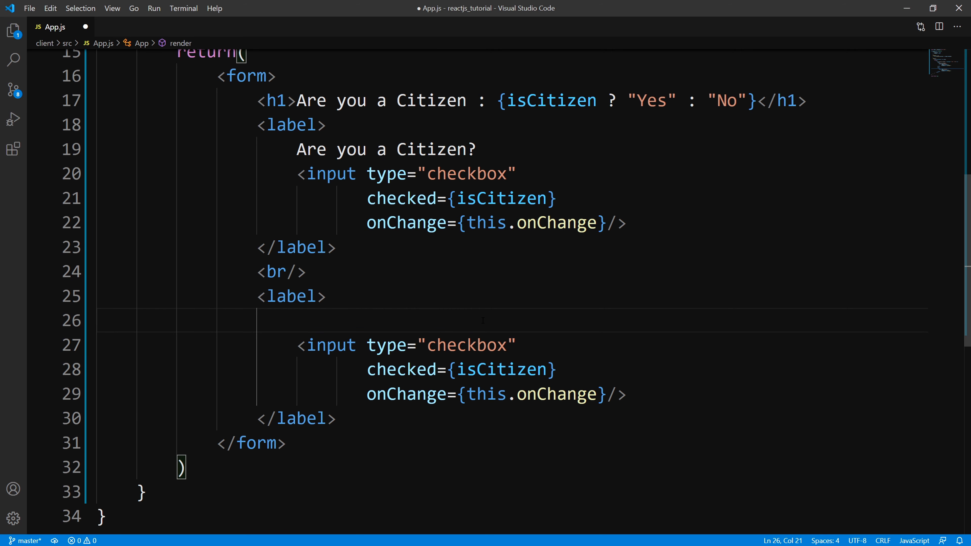
{"action": "type", "text": "Are you over 21?"}
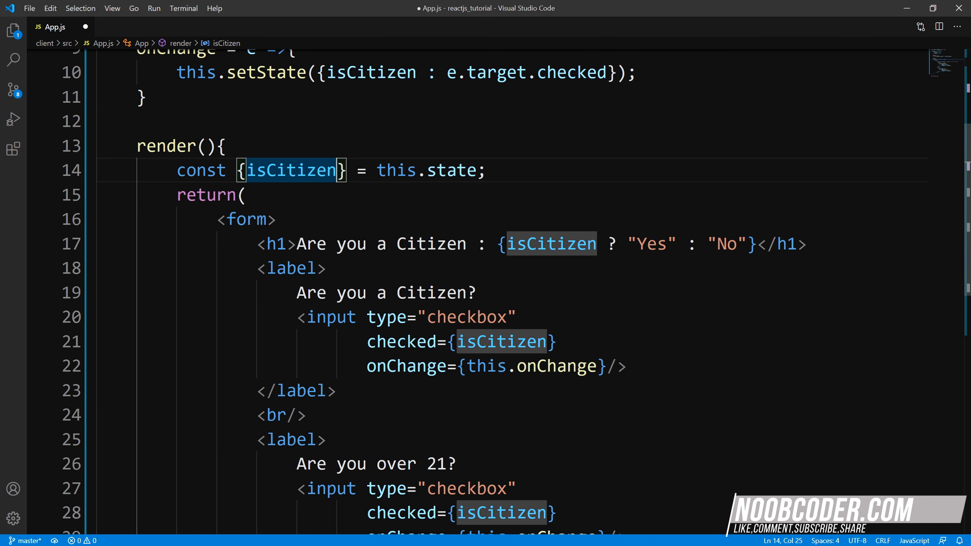
{"action": "type", "text": ",isOver21"}
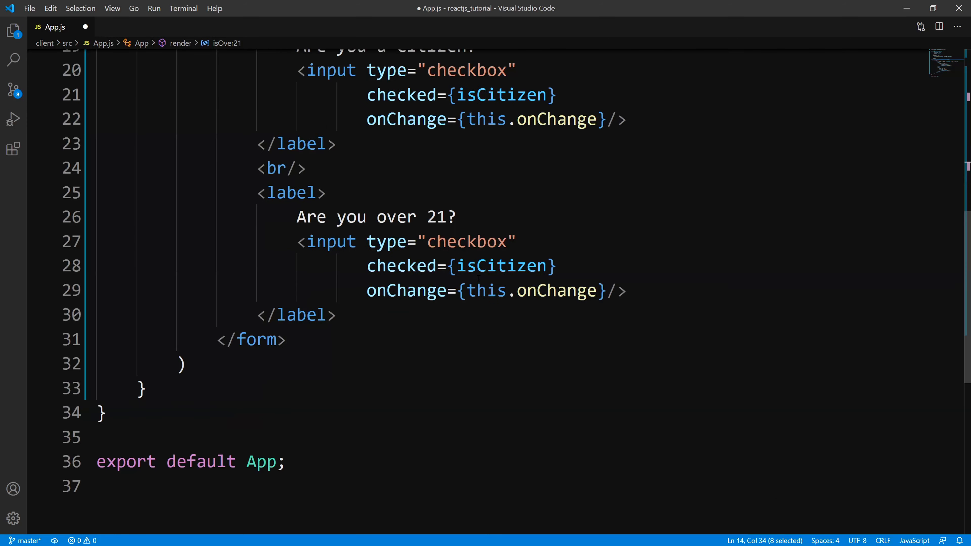
- Bind the second checkbox to isOver21 and edit the copied h1 to read 'Are you over 21'
{"action": "double_click", "coordinate": [500, 266]}
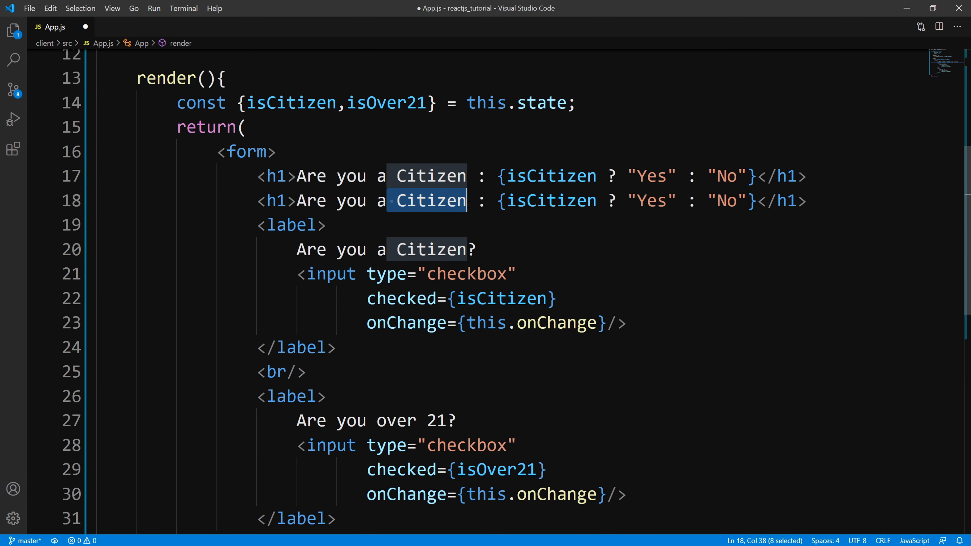
{"action": "key", "text": "Delete"}
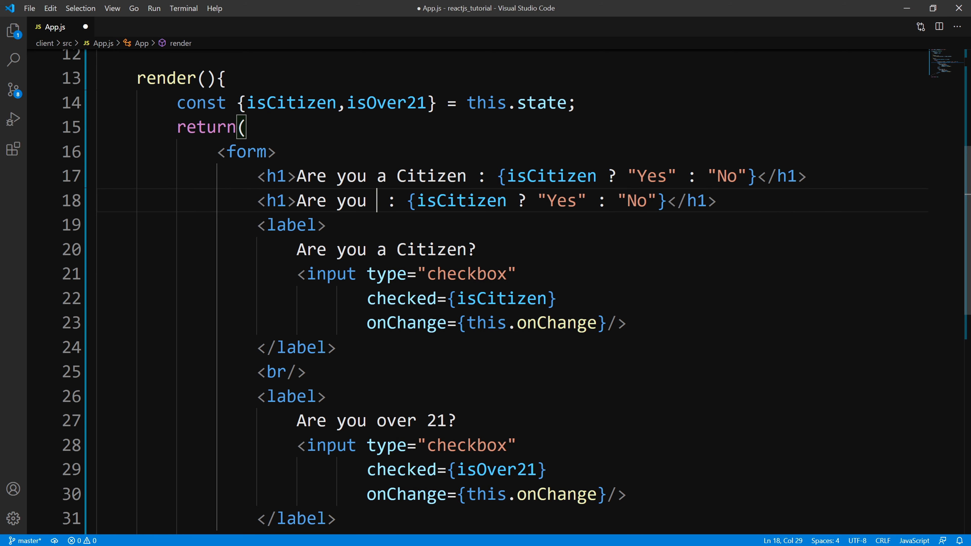
{"action": "type", "text": "over 21"}
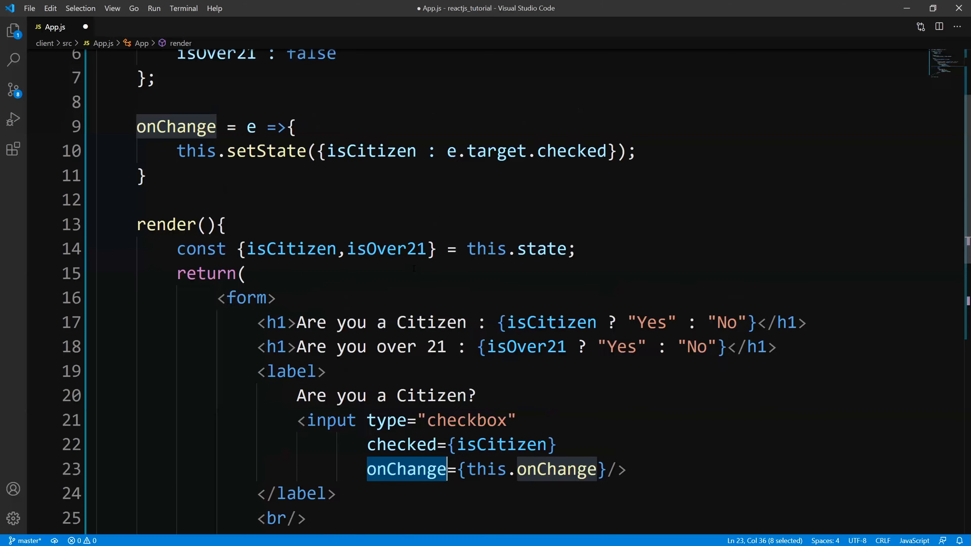
- Review the isCitizen key in setState and give the citizen checkbox name="isCitizen"
{"action": "scroll", "scroll_direction": "down", "scroll_amount": 3}
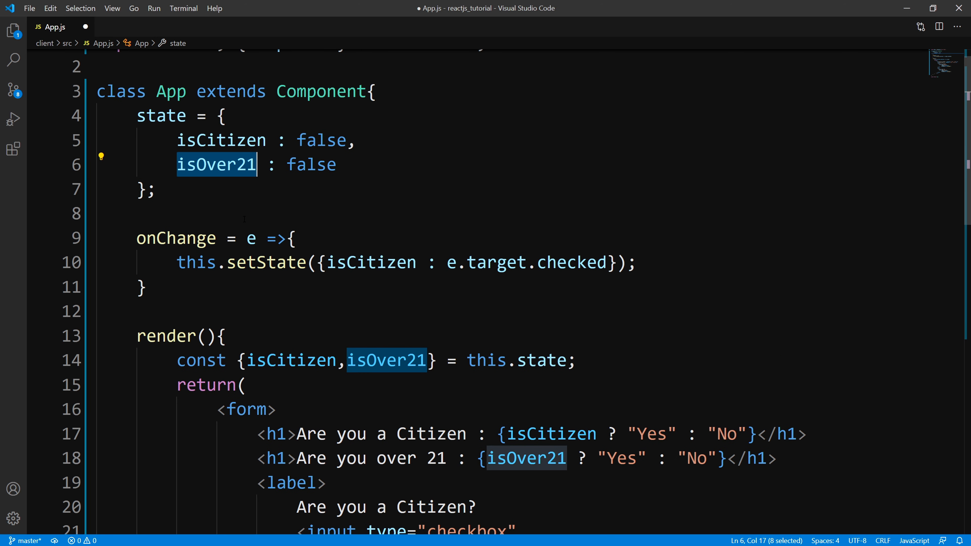
{"action": "double_click", "coordinate": [371, 263]}
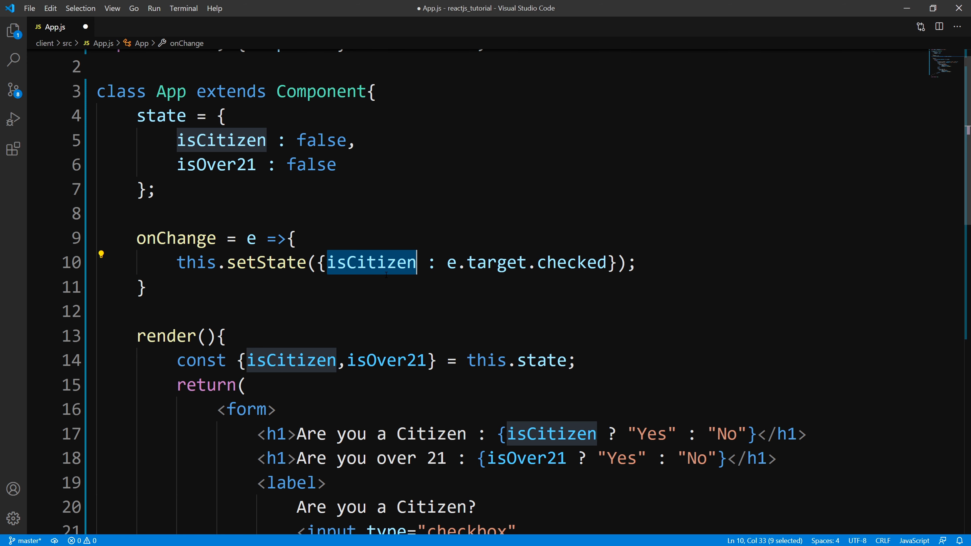
{"action": "scroll", "scroll_direction": "down", "scroll_amount": 3}
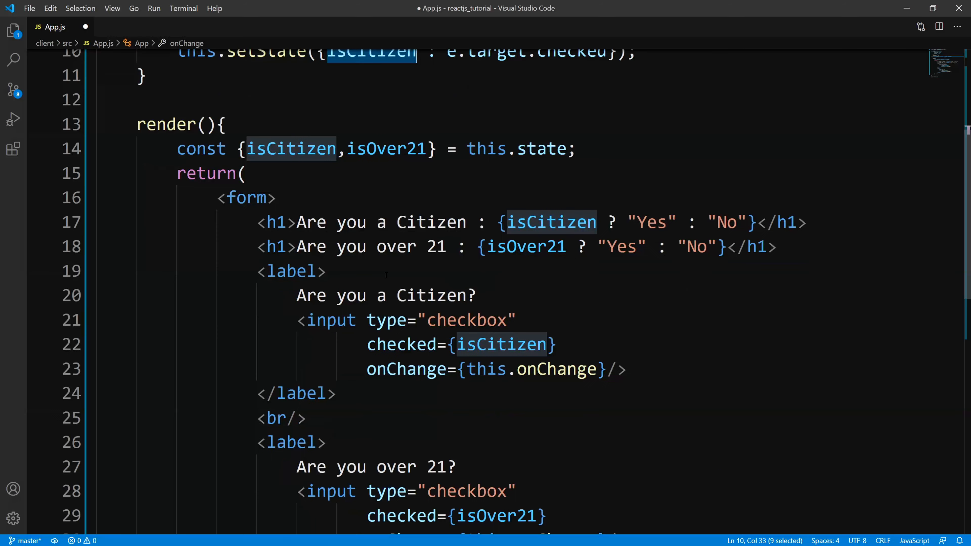
{"action": "scroll", "scroll_direction": "down", "scroll_amount": 3}
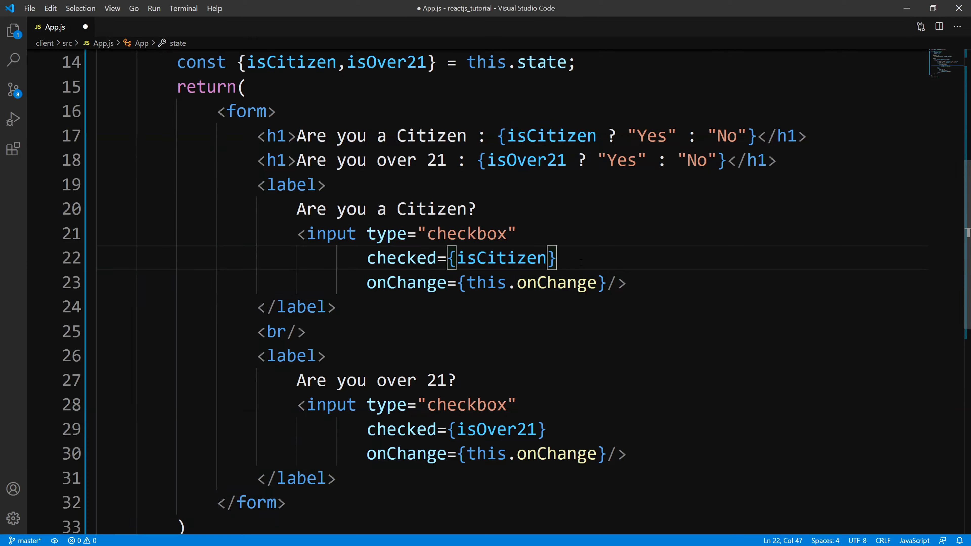
{"action": "type", "text": "name"}
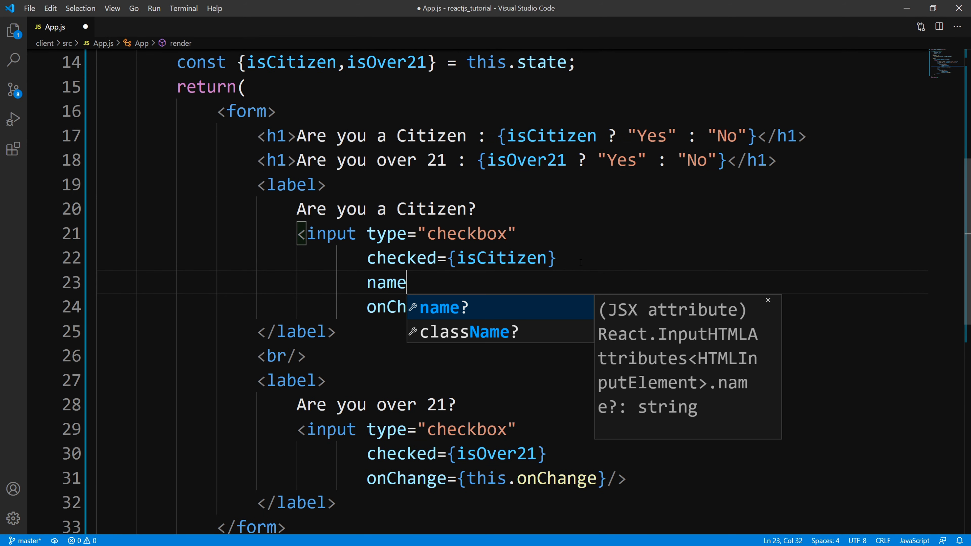
{"action": "type", "text": "=\"isCitizen\""}
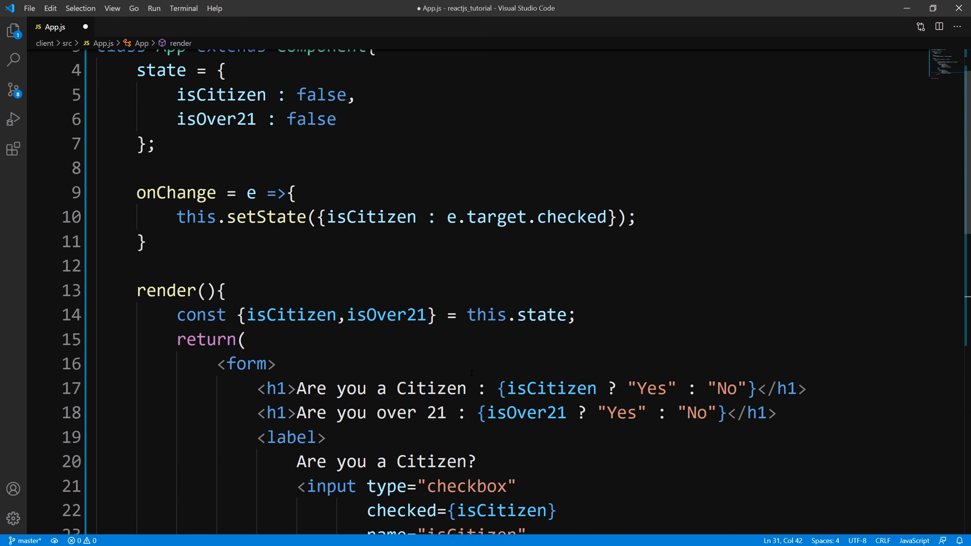
- Replace the setState key with the computed [e.target.name], matching the isOver21 state key
{"action": "double_click", "coordinate": [176, 257]}
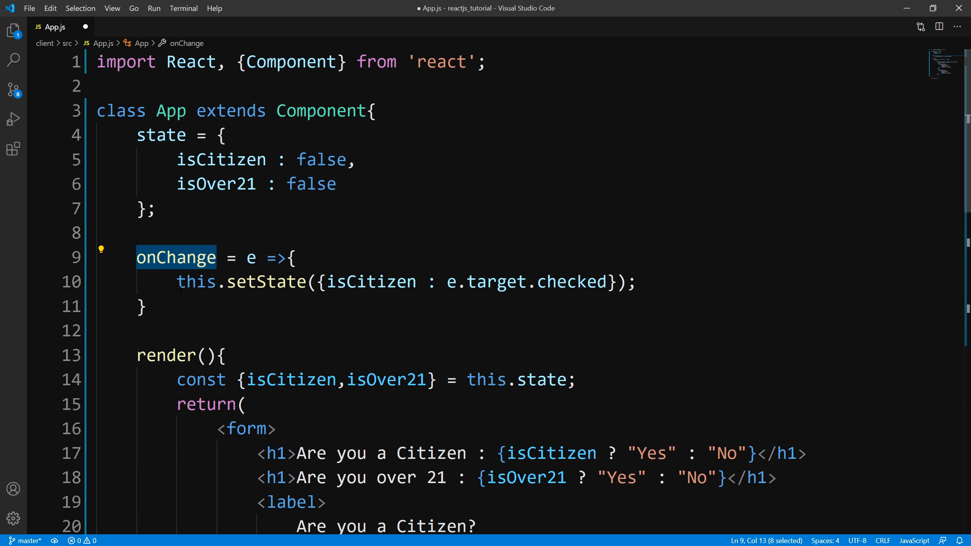
{"action": "mouse_move", "coordinate": [374, 281]}
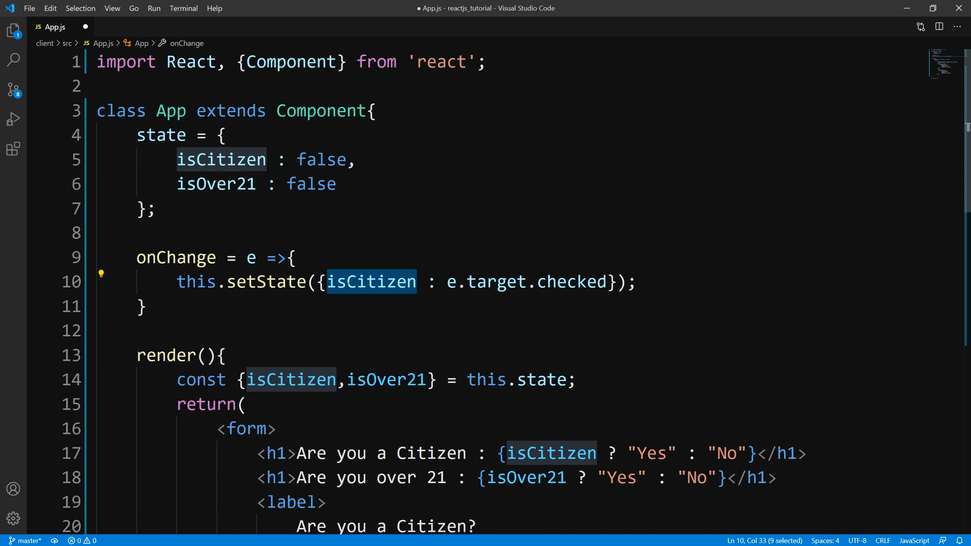
{"action": "type", "text": "[]"}
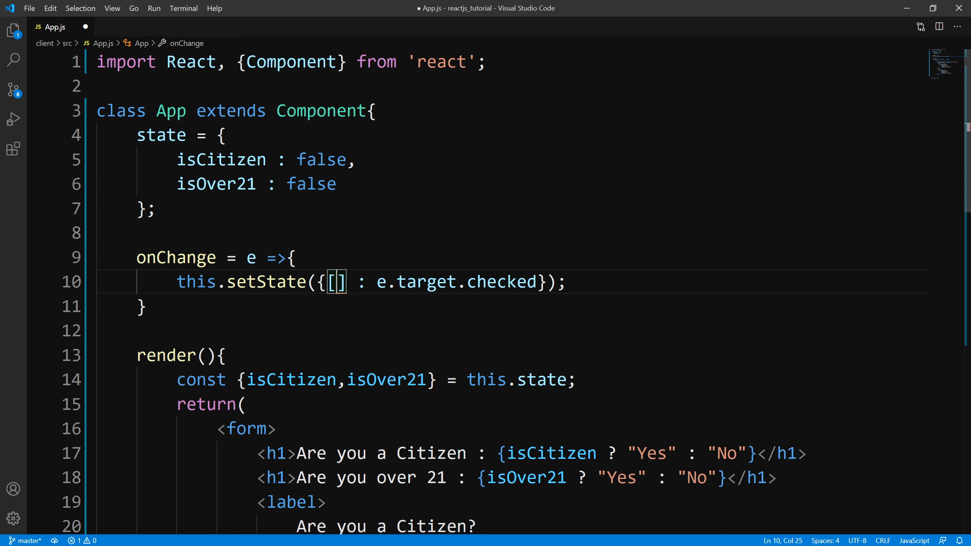
{"action": "type", "text": "e.target.name"}
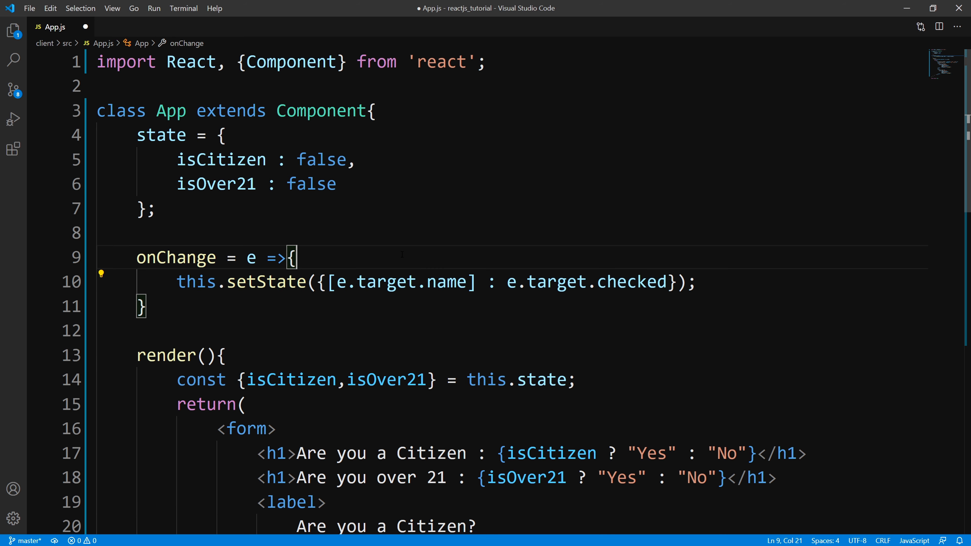
{"action": "double_click", "coordinate": [216, 184]}
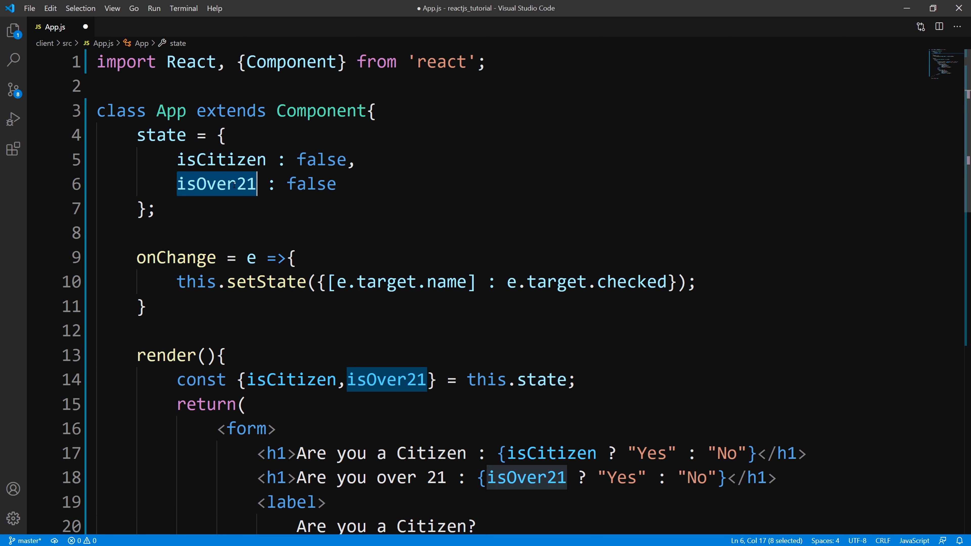
{"action": "scroll", "scroll_direction": "down", "scroll_amount": 3}
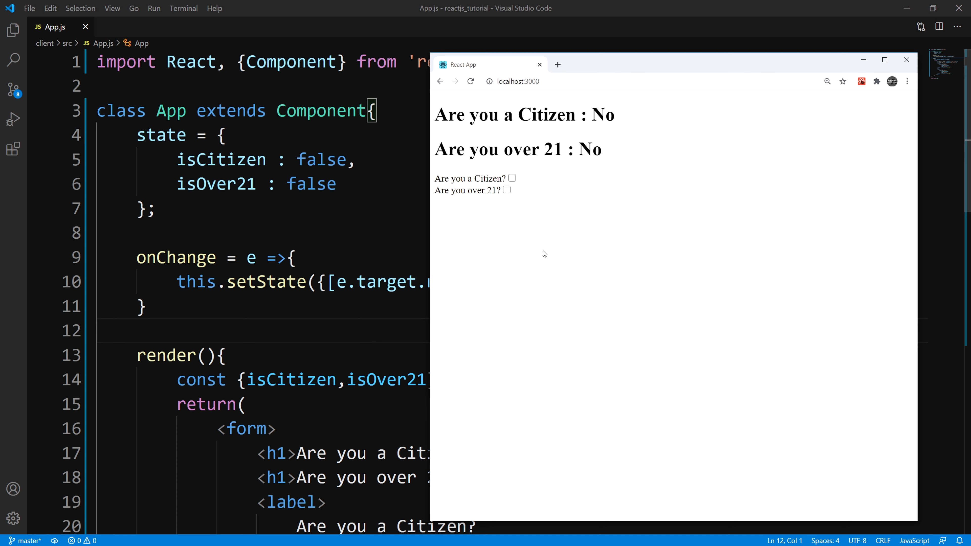
{"action": "mouse_move", "coordinate": [534, 158]}
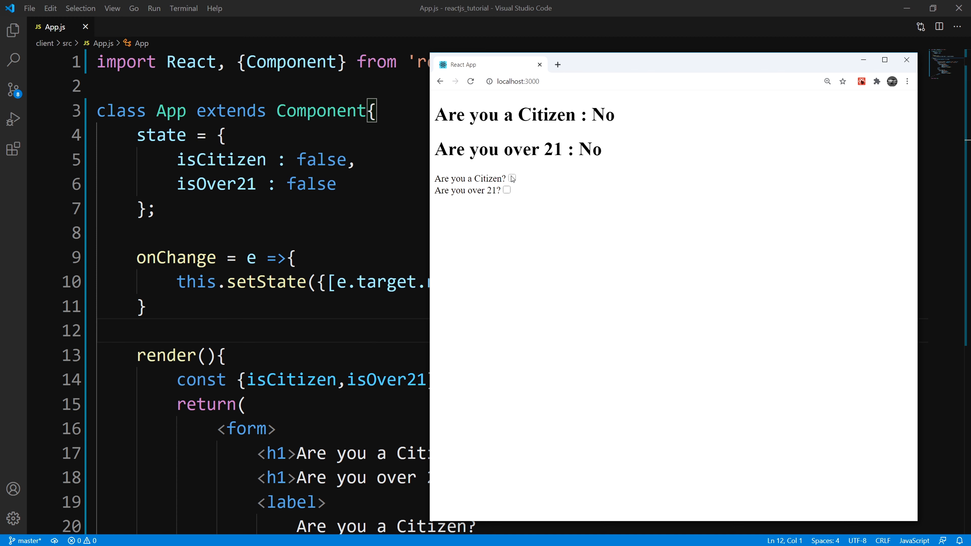
- Tick the over-21 checkbox in Chrome to confirm only its heading turns to Yes
{"action": "left_click", "coordinate": [507, 190]}
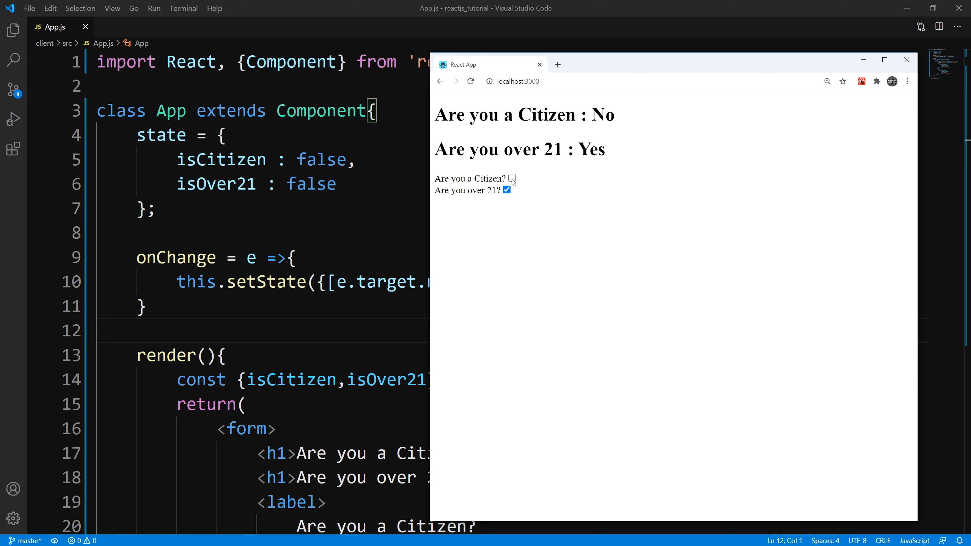
{"action": "left_click", "coordinate": [512, 178]}
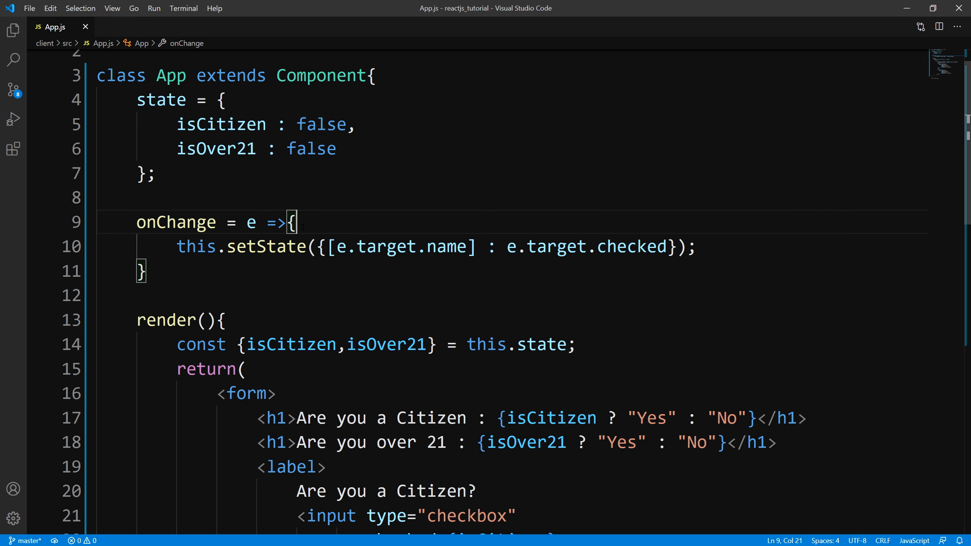
- Review the setState line, highlighting the [e.target.name] key and e.target.checked value
{"action": "scroll", "scroll_direction": "down", "scroll_amount": 3}
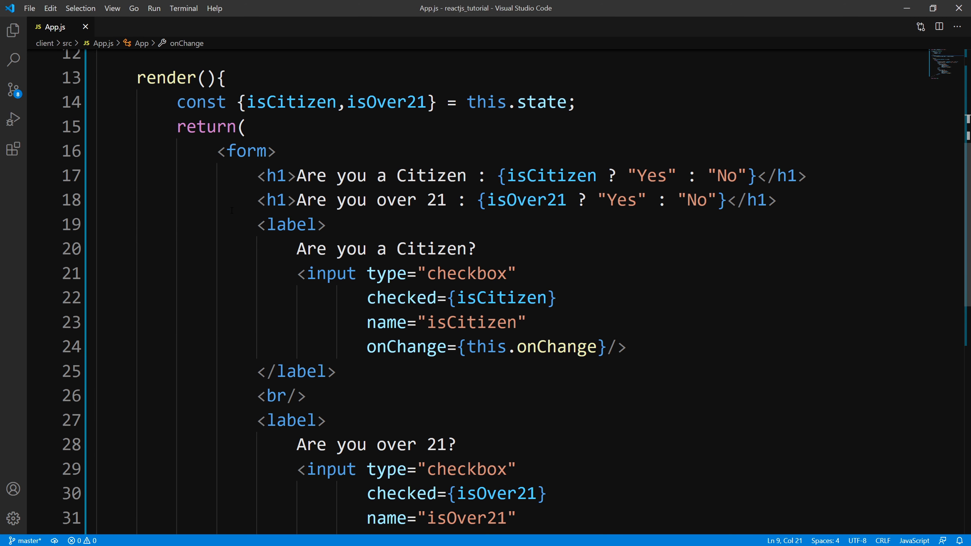
{"action": "scroll", "scroll_direction": "down", "scroll_amount": 3}
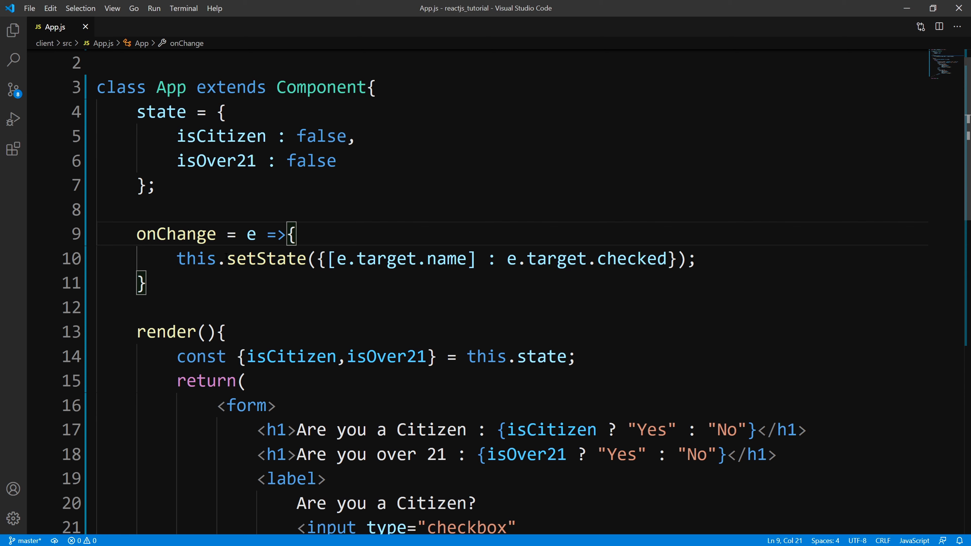
{"action": "double_click", "coordinate": [174, 233]}
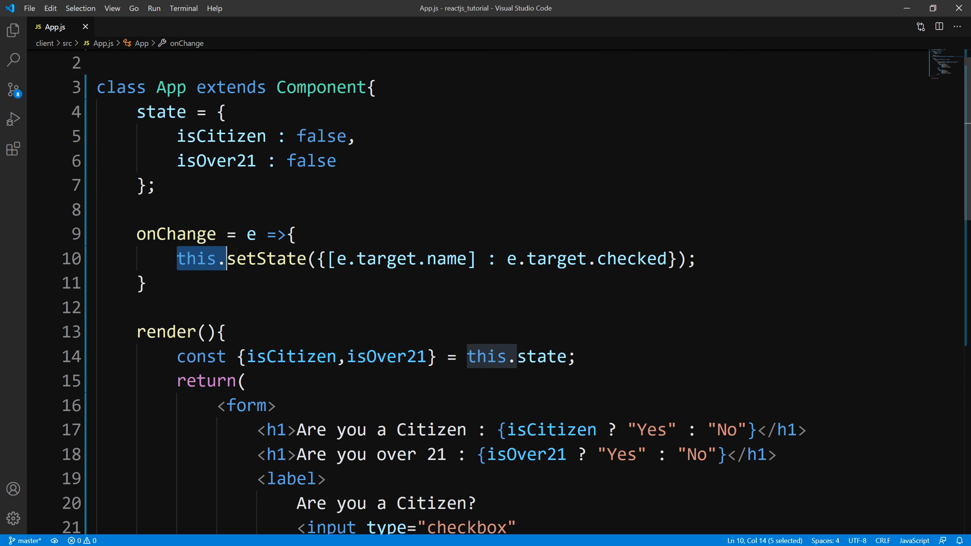
{"action": "left_click_drag", "start_coordinate": [227, 258], "coordinate": [147, 284]}
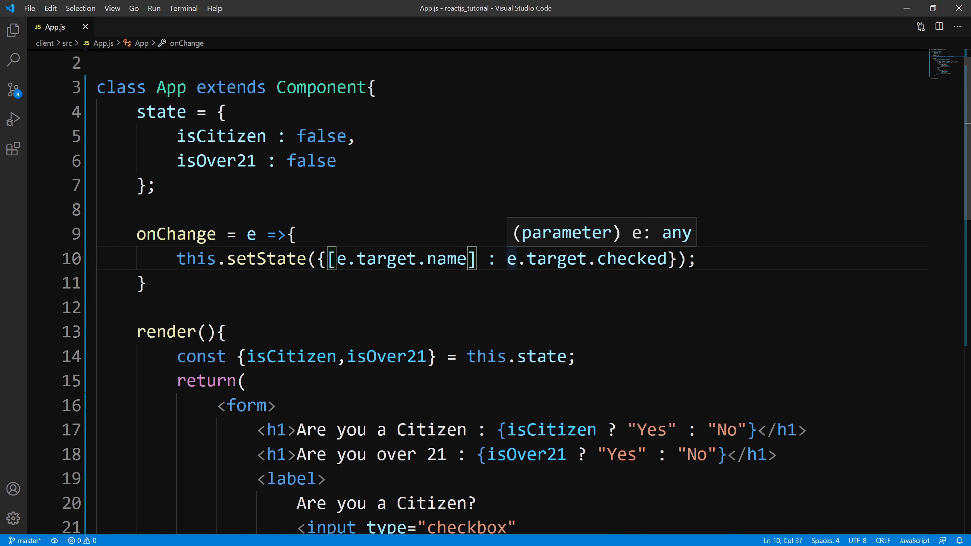
{"action": "left_click_drag", "start_coordinate": [506, 259], "coordinate": [636, 259]}
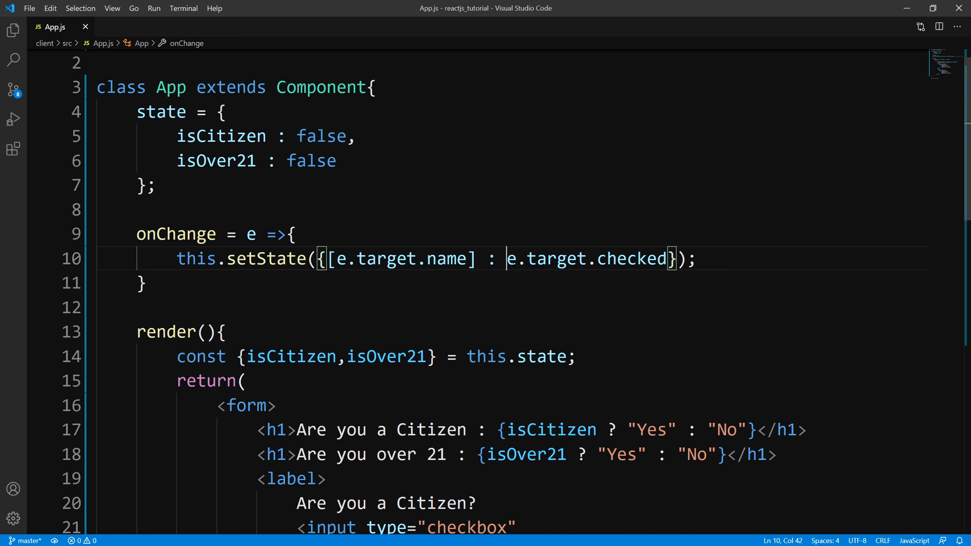
{"action": "left_click_drag", "start_coordinate": [507, 259], "coordinate": [146, 283]}
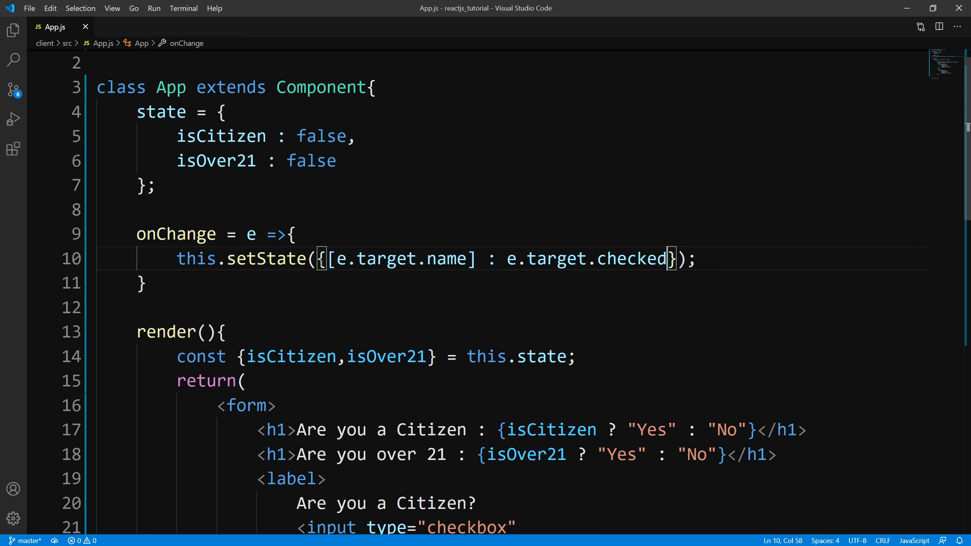
- Insert a blank line at the start of onChange above the setState call
{"action": "key", "text": "Enter"}
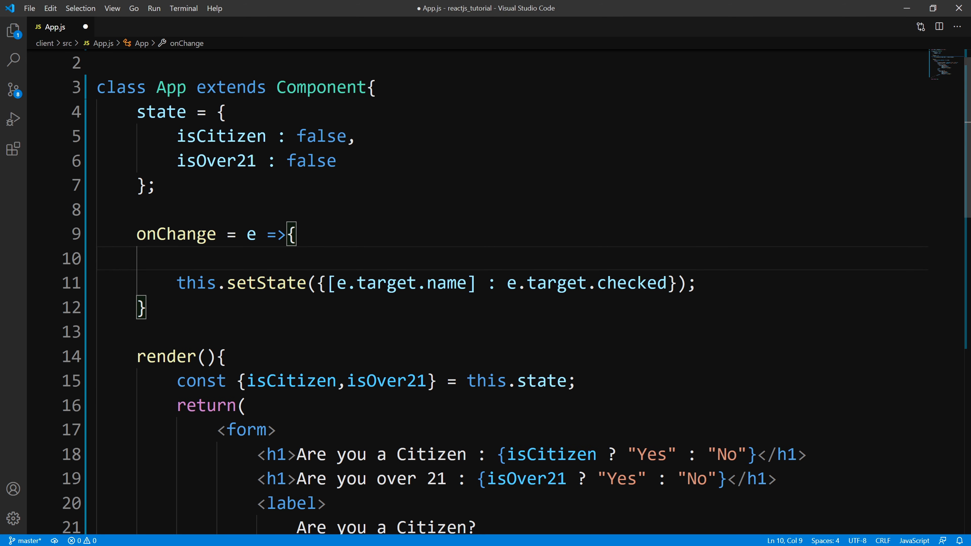
{"action": "double_click", "coordinate": [175, 234]}
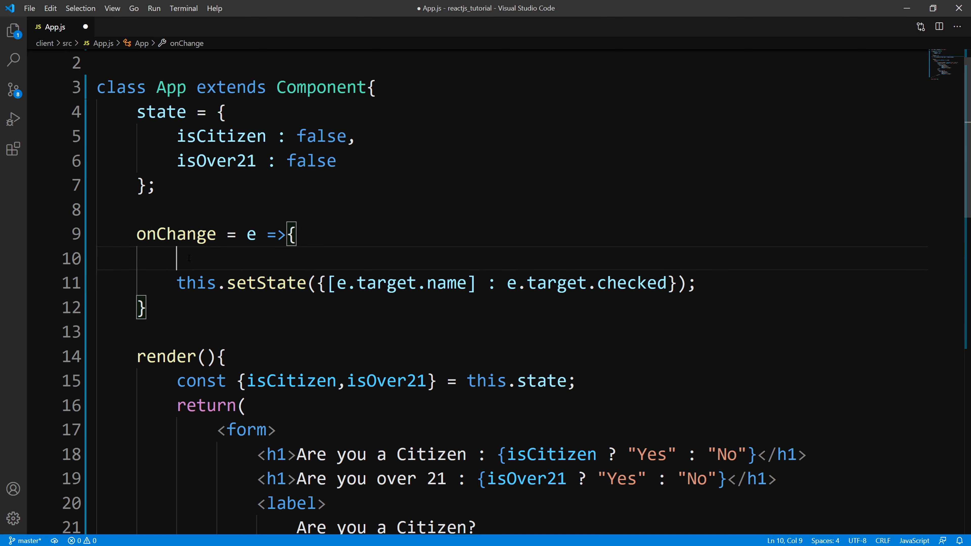
- Add the condition if(e.target.type === "checkbox") ahead of the existing setState call
{"action": "type", "text": "if("}
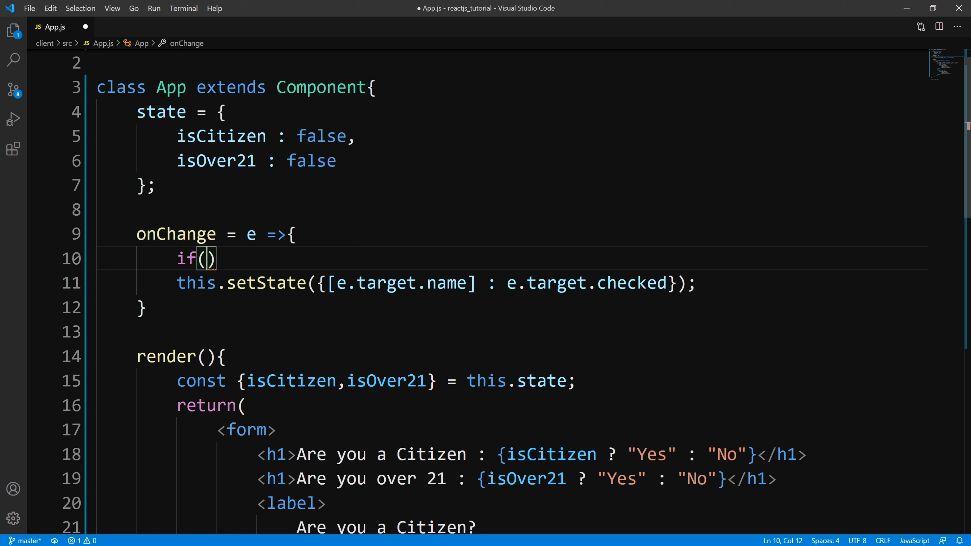
{"action": "type", "text": "e.target."}
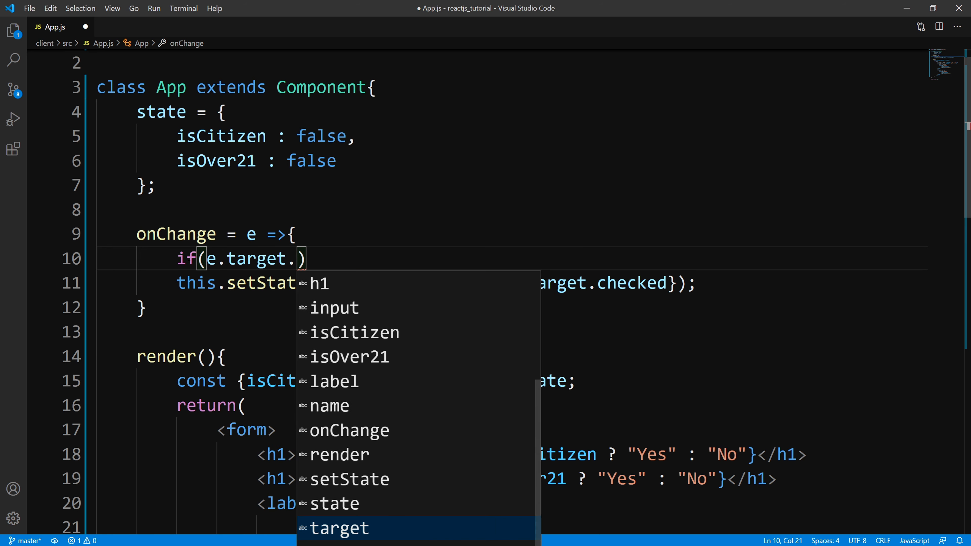
{"action": "type", "text": "type ="}
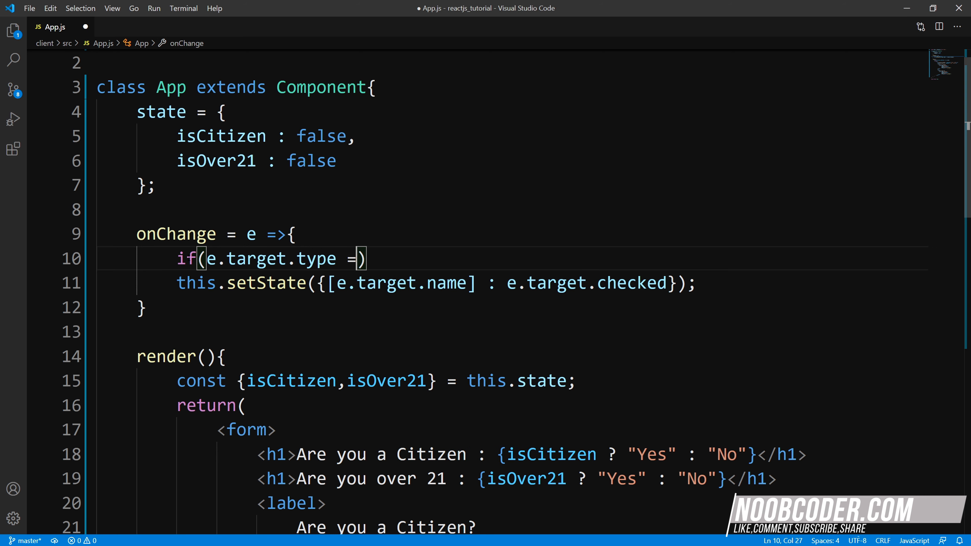
{"action": "type", "text": "== \"check\""}
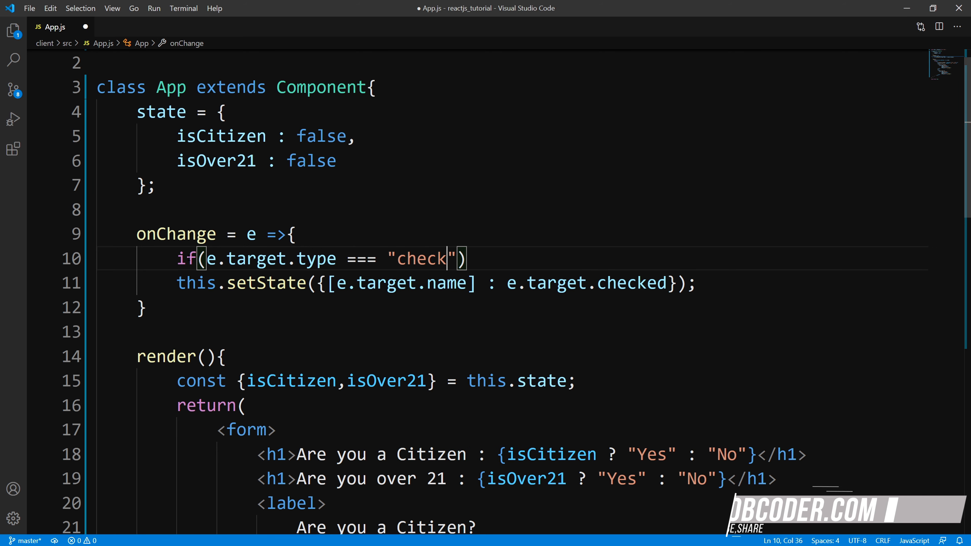
{"action": "type", "text": "box"}
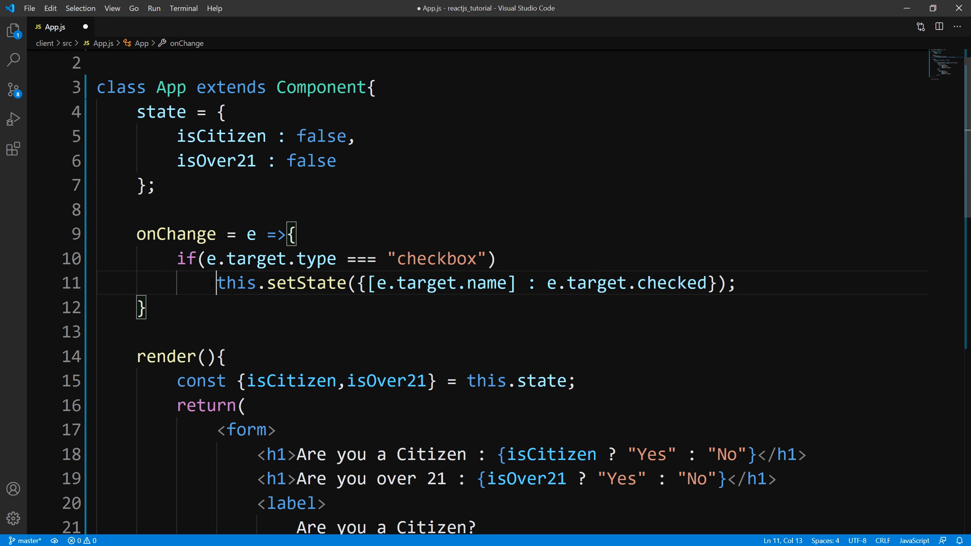
- Add an else branch: this.setState({[e.target.name] : e.target.value}) for non-checkbox inputs
{"action": "left_click", "coordinate": [753, 289]}
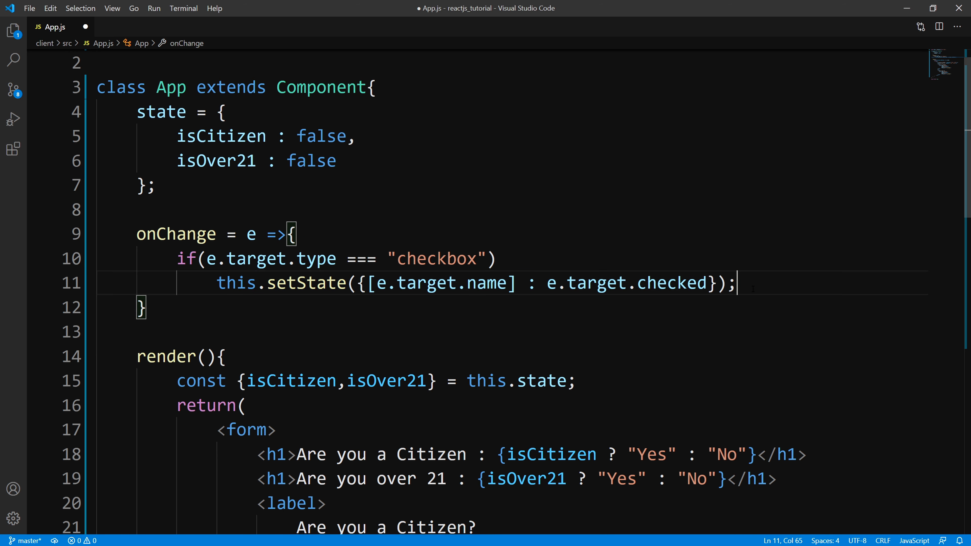
{"action": "type", "text": "e"}
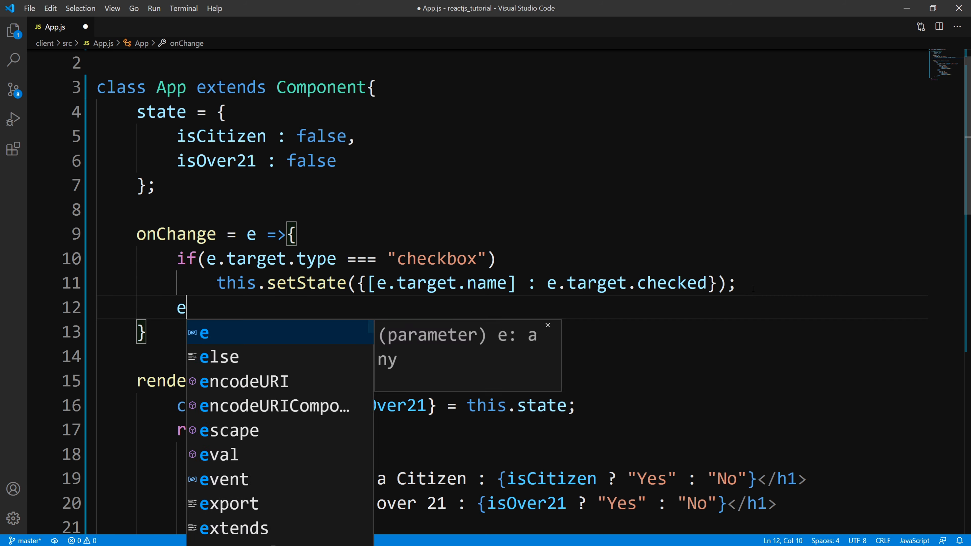
{"action": "type", "text": "lse"}
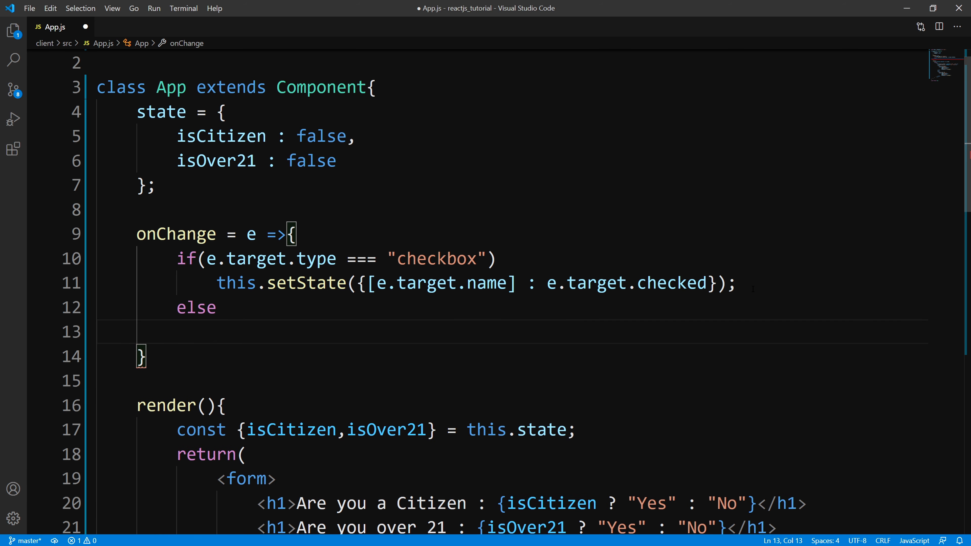
{"action": "type", "text": "this.setState({[e"}
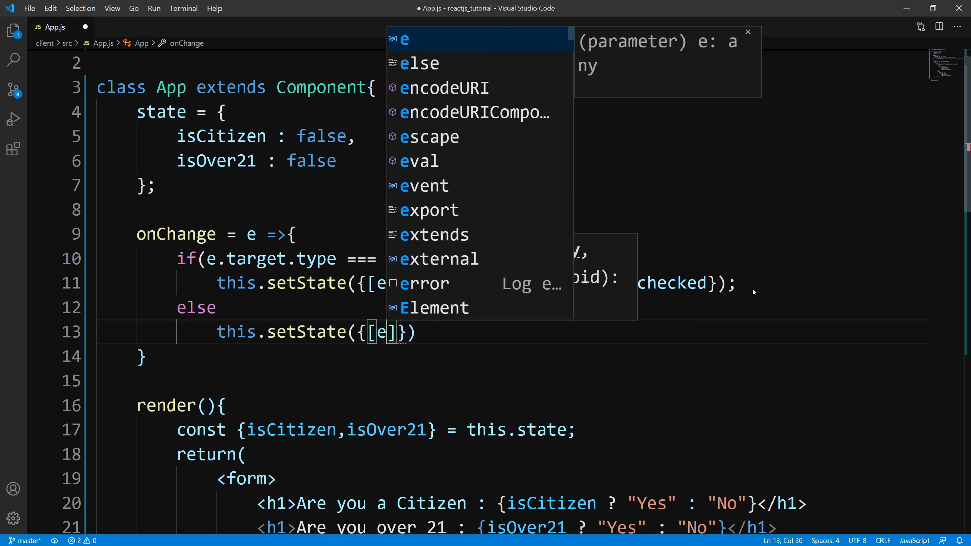
{"action": "type", "text": "target.nam"}
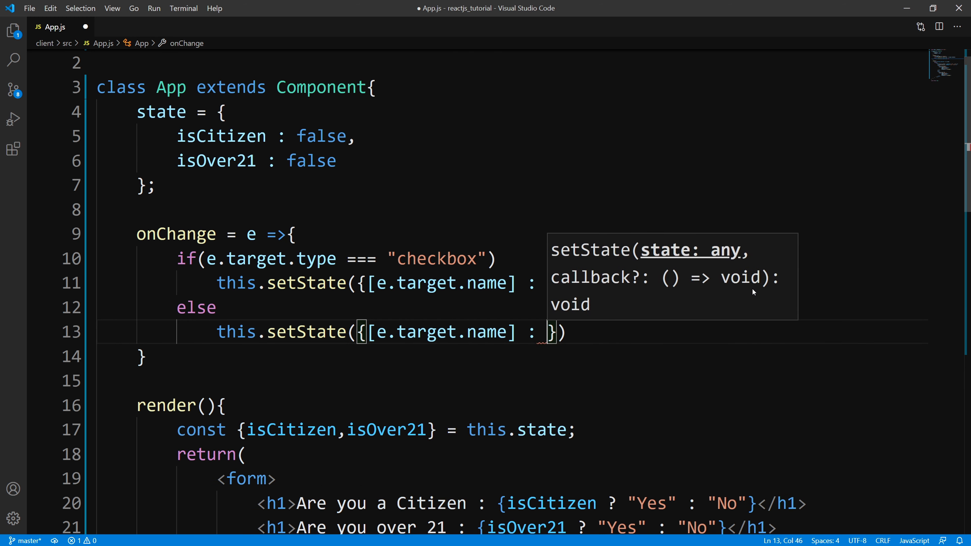
{"action": "type", "text": "e.target.value"}
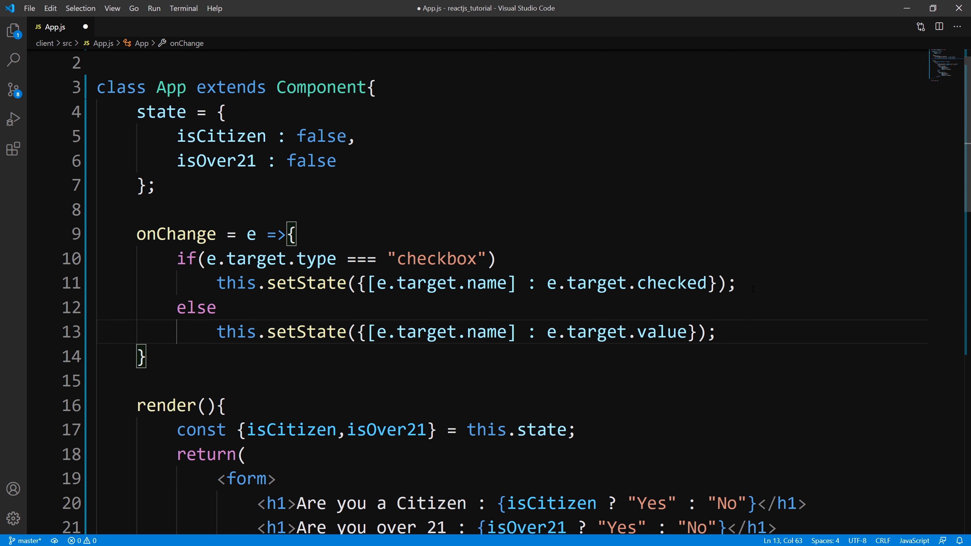
{"action": "scroll", "scroll_direction": "down", "scroll_amount": 3}
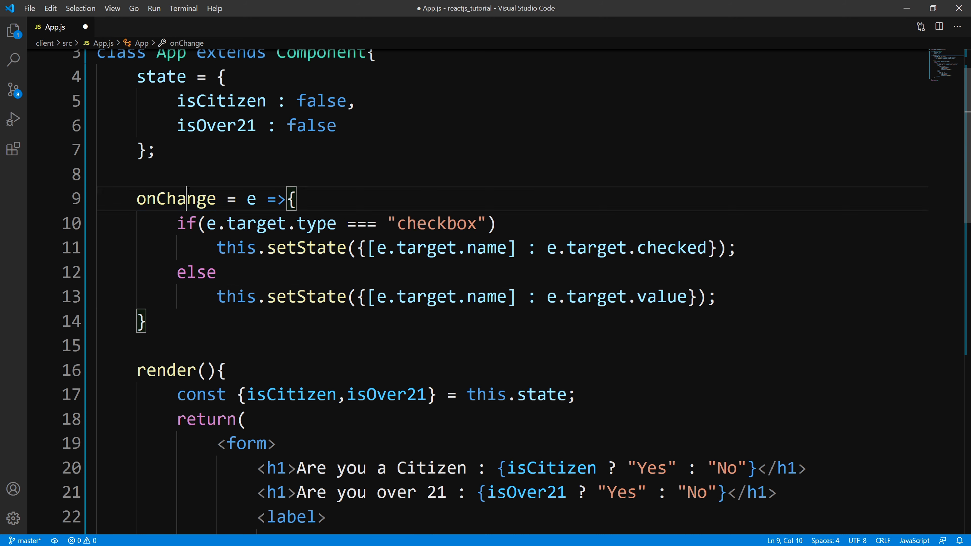
{"action": "double_click", "coordinate": [175, 198]}
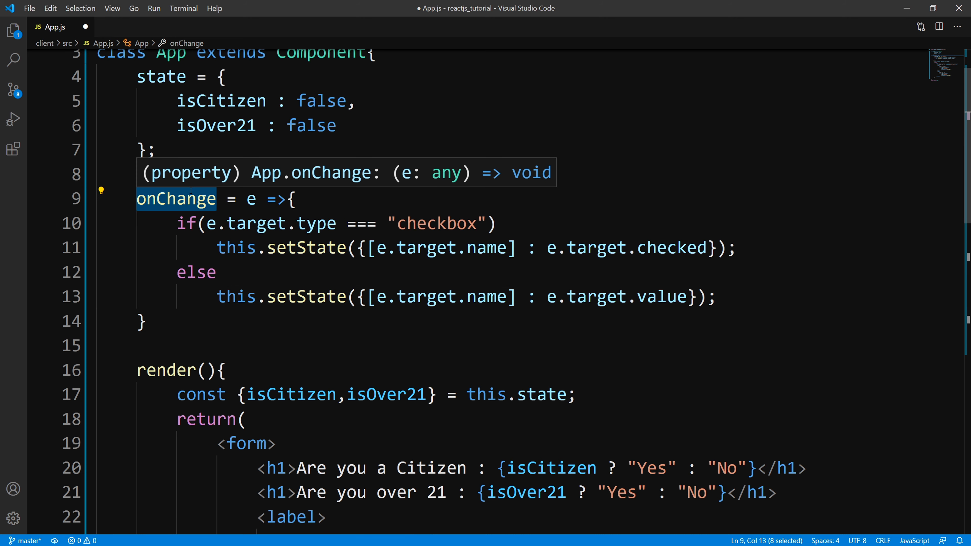